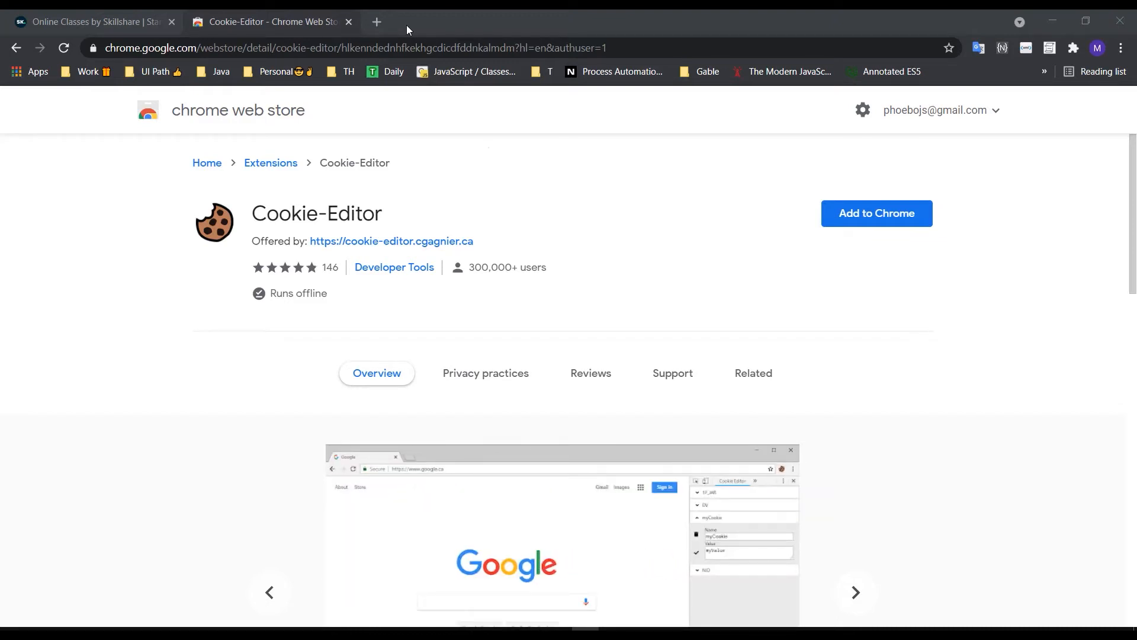
mouse_move(165, 220)
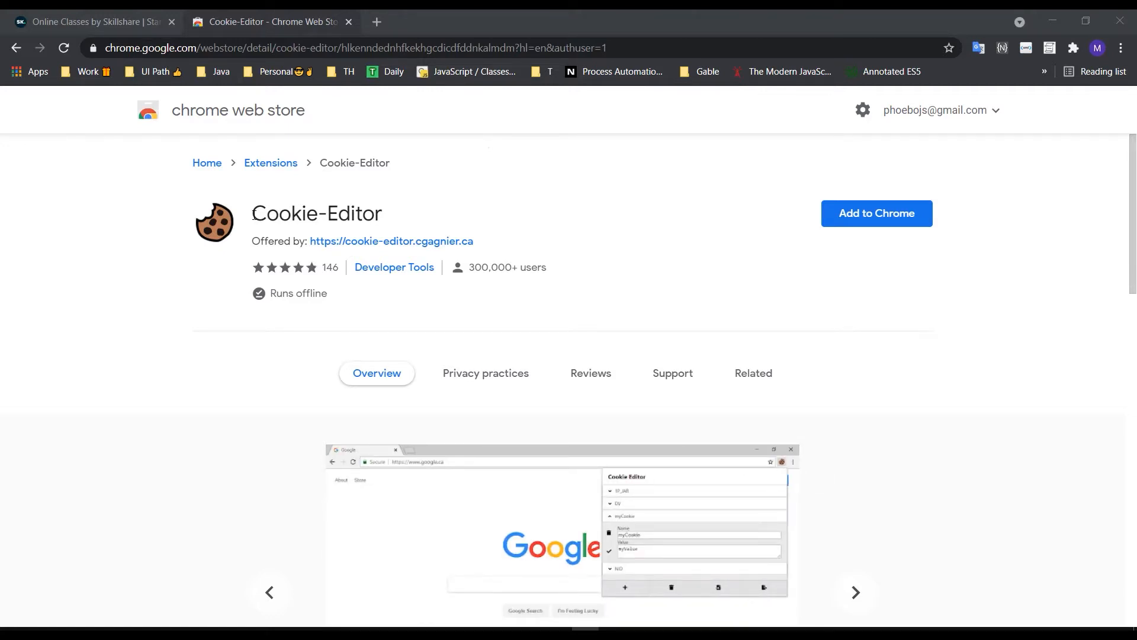
- Leave the Cookie-Editor store listing and bring up the Skillshare homepage tab
click(854, 592)
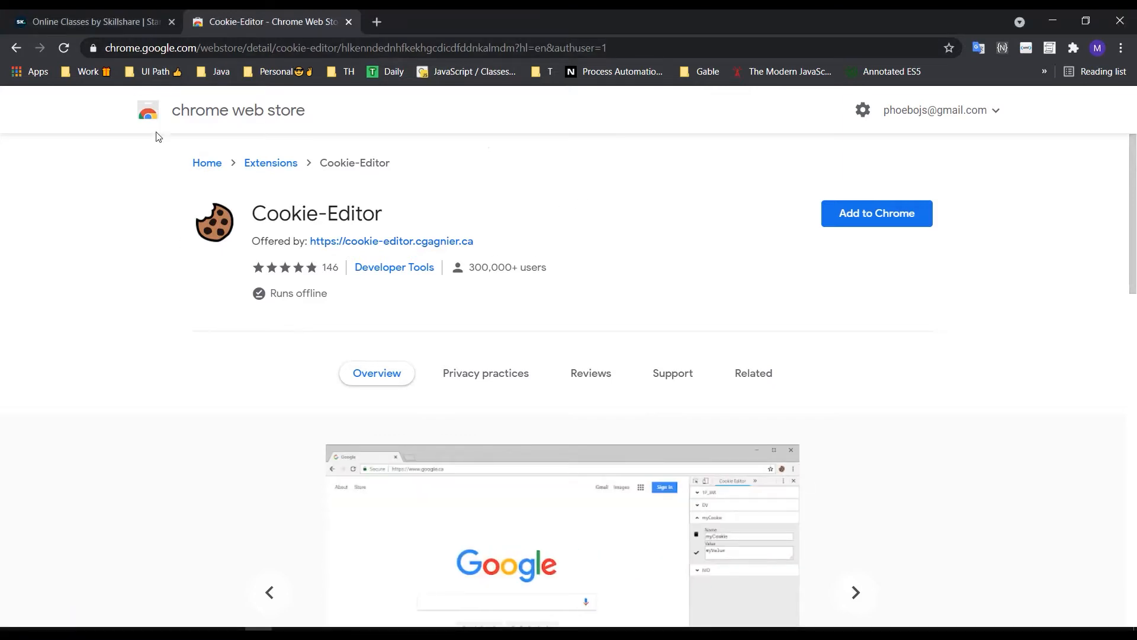
mouse_move(65, 266)
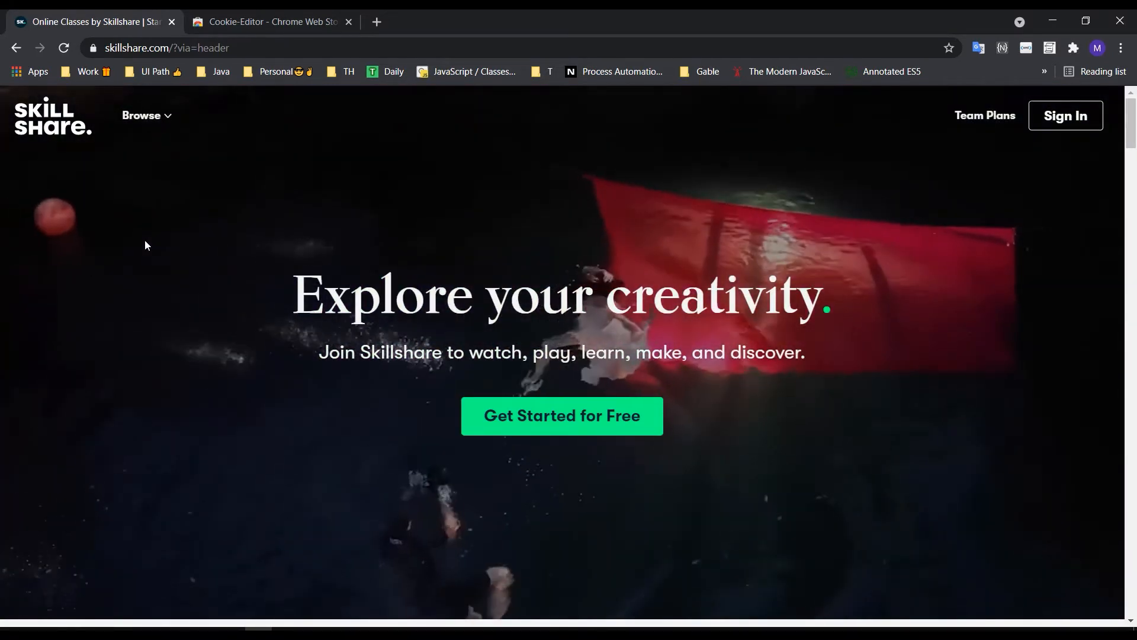
- Right-click a blank area of the signed-out Skillshare homepage to show the context menu
right_click(144, 245)
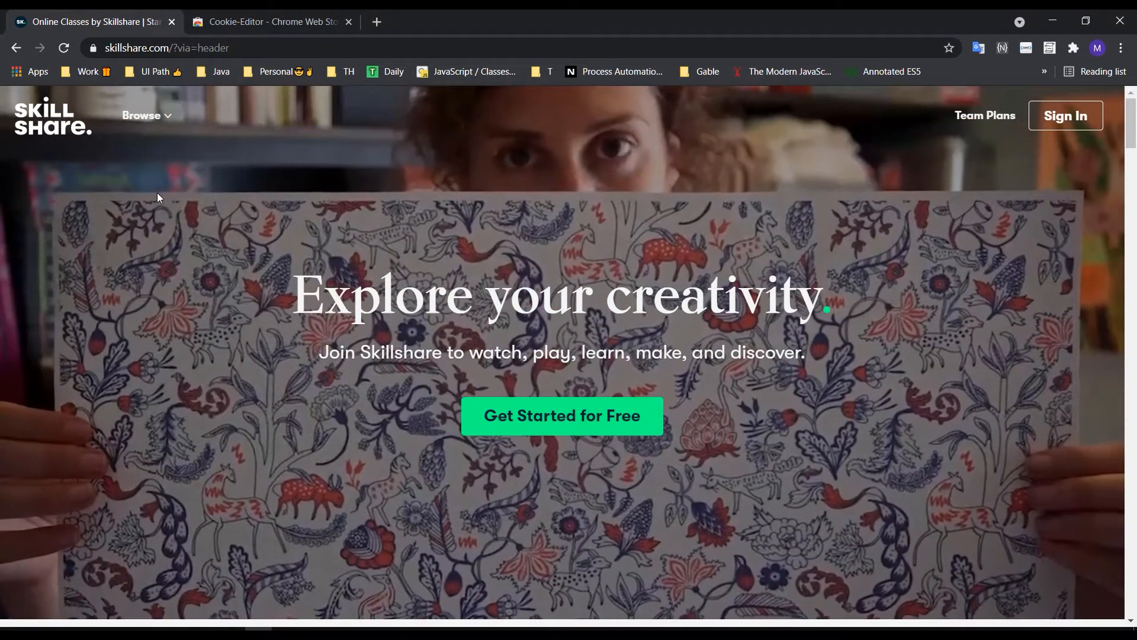
right_click(158, 197)
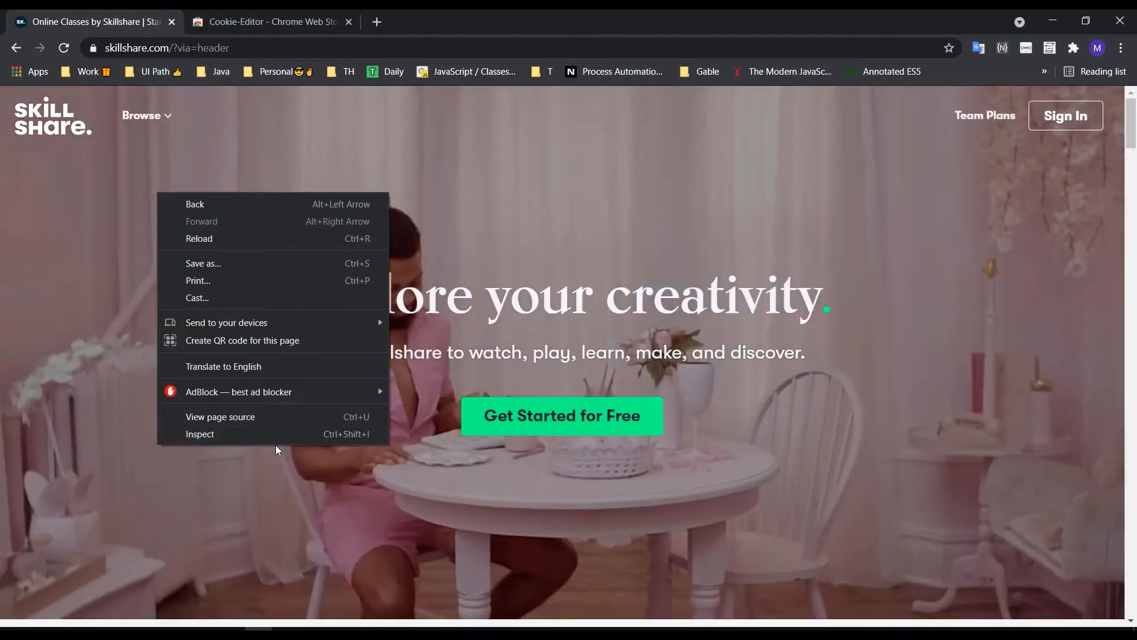
click(281, 446)
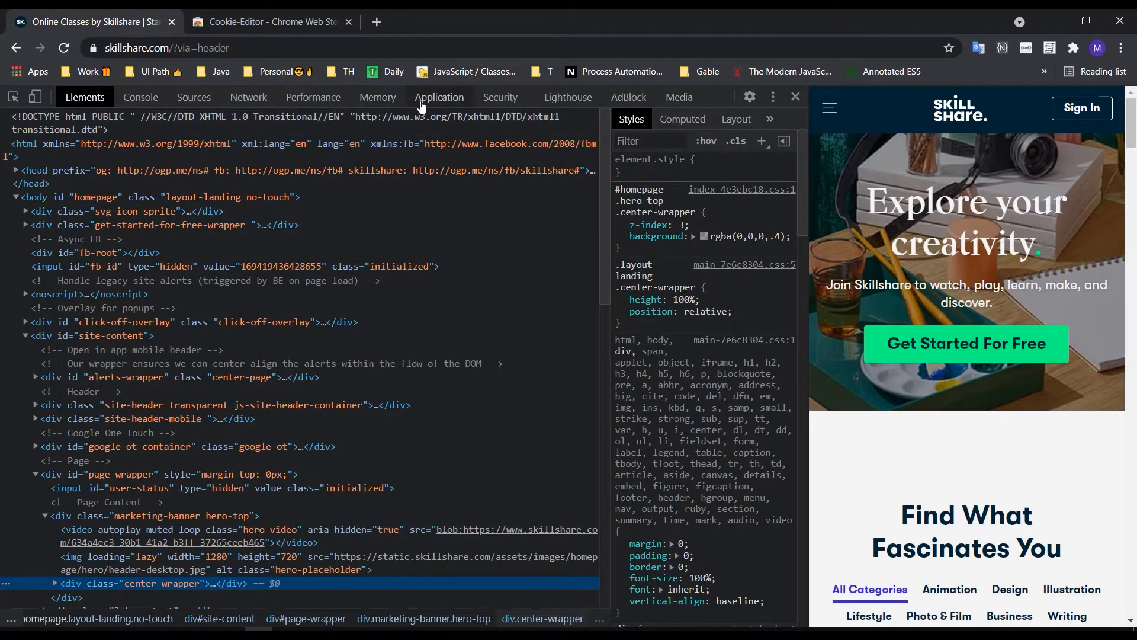
click(438, 97)
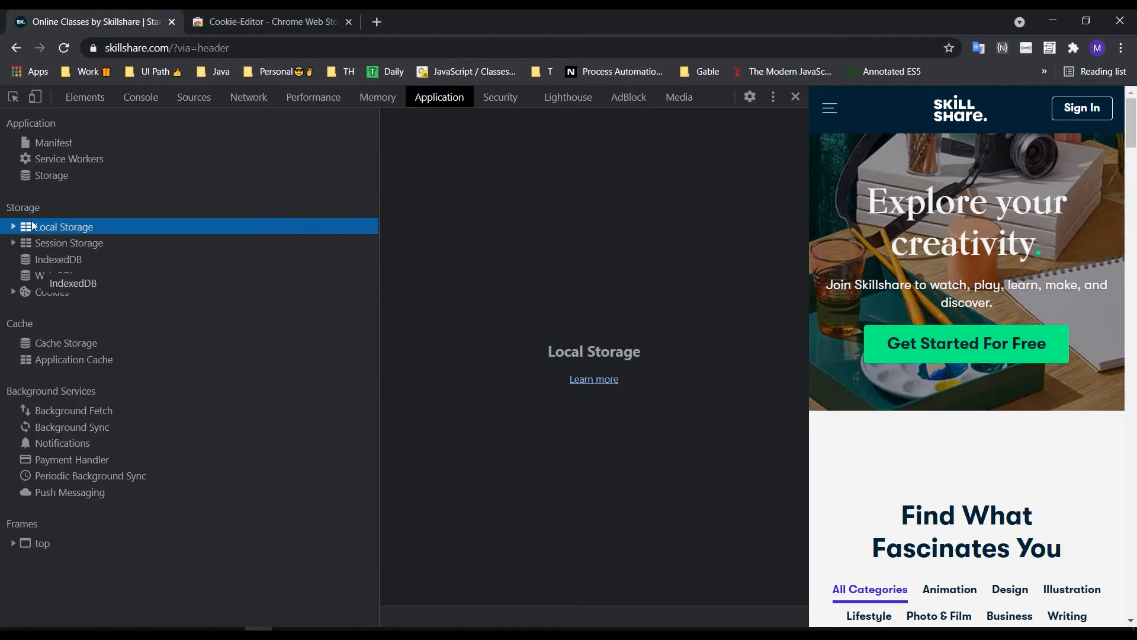
mouse_move(58, 226)
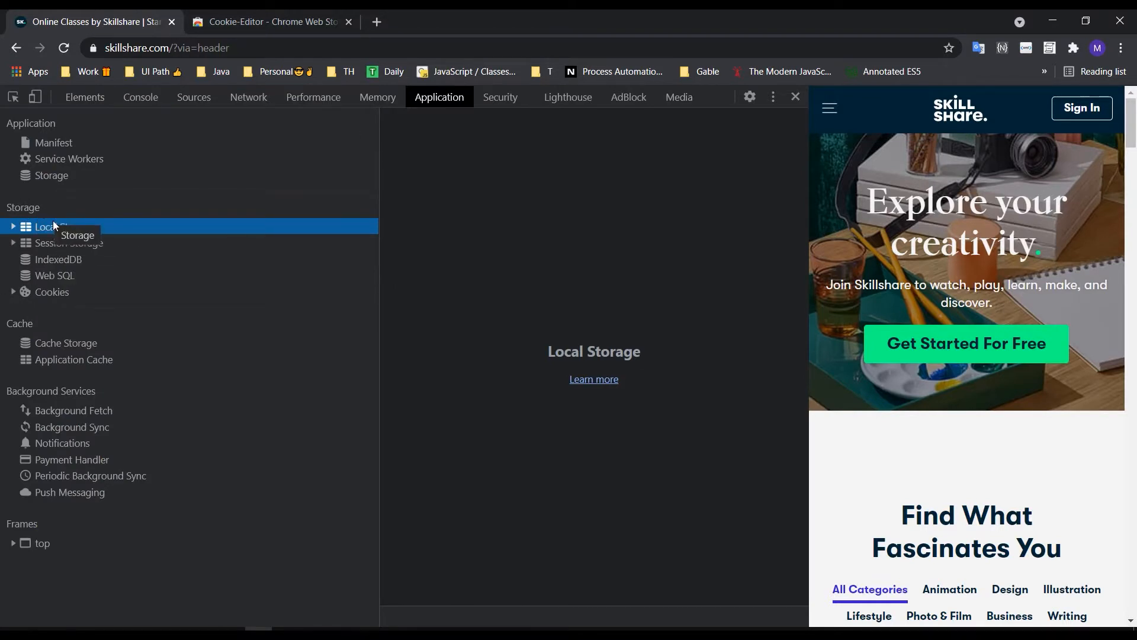
click(52, 291)
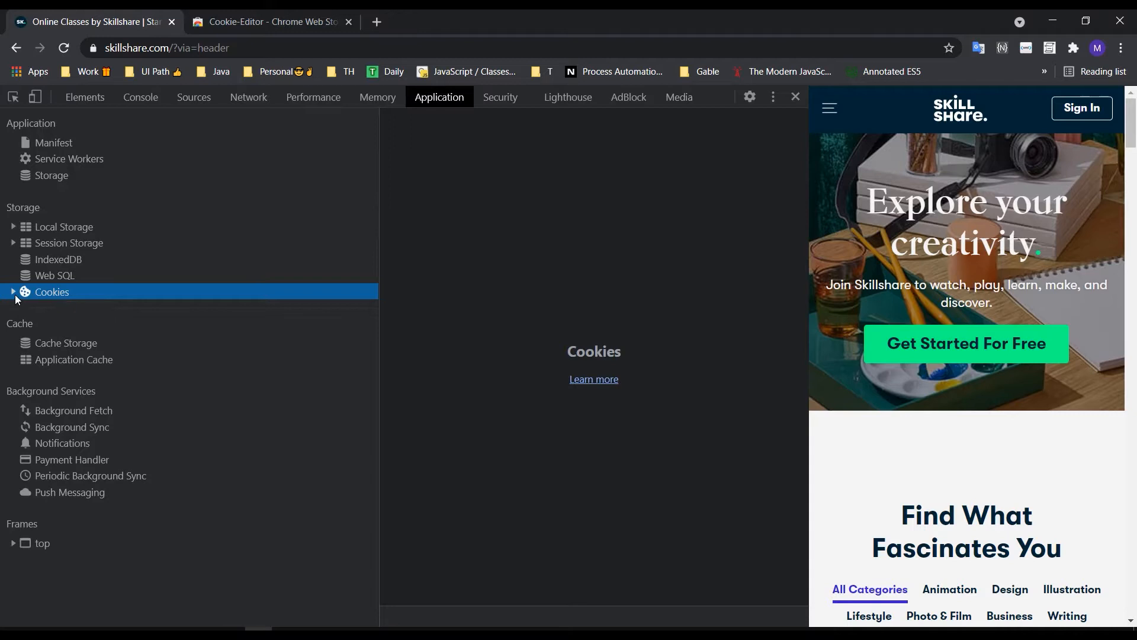
click(13, 292)
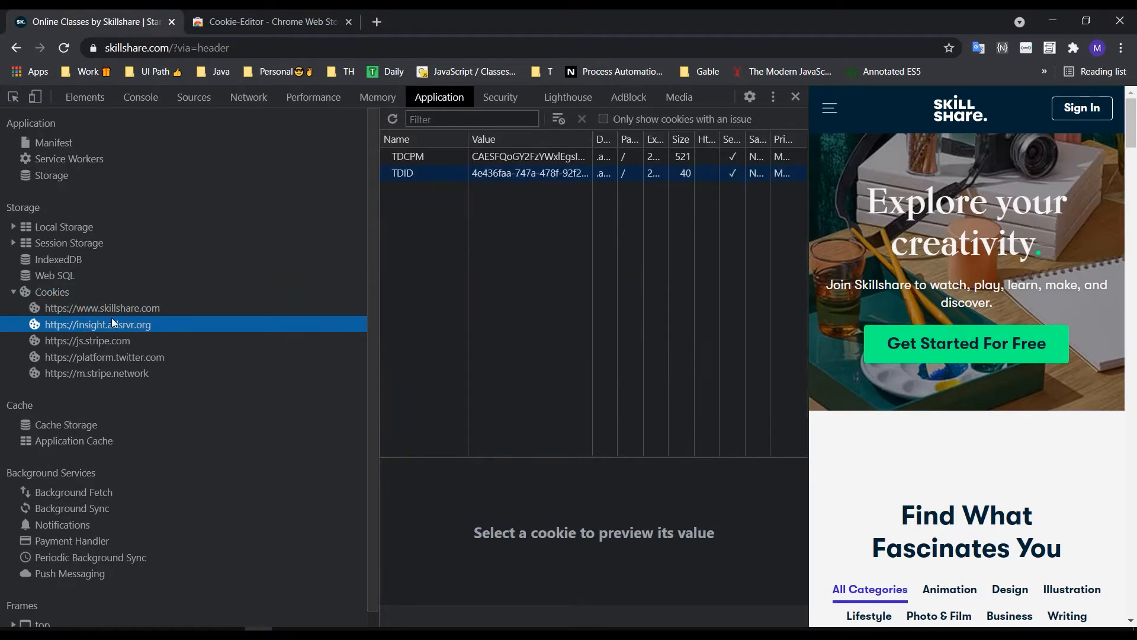
click(103, 307)
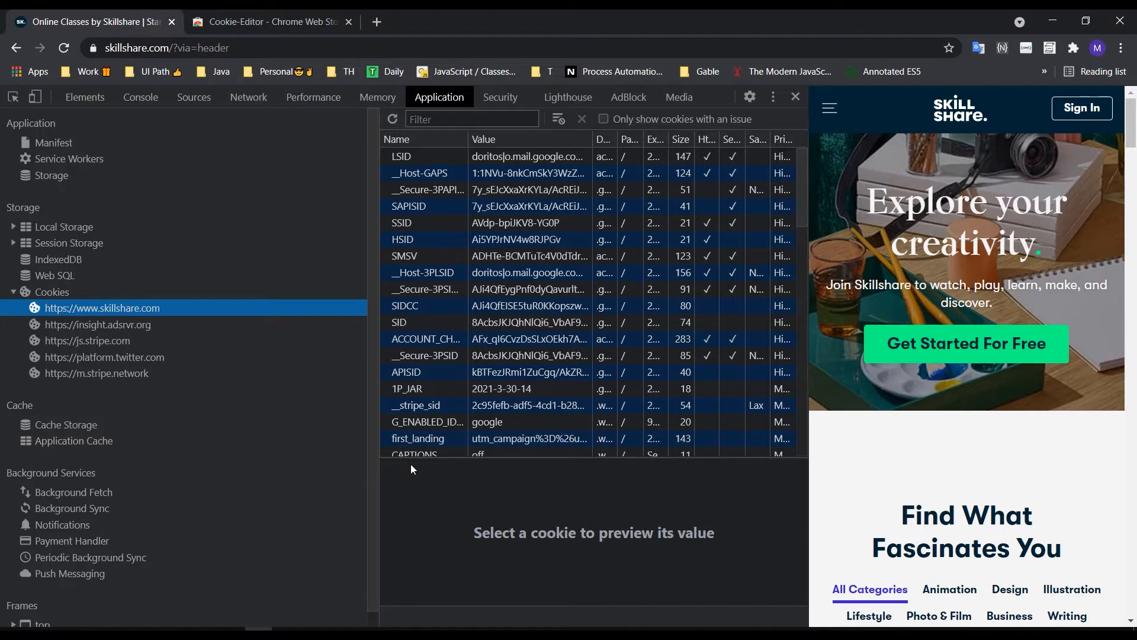
mouse_move(406, 470)
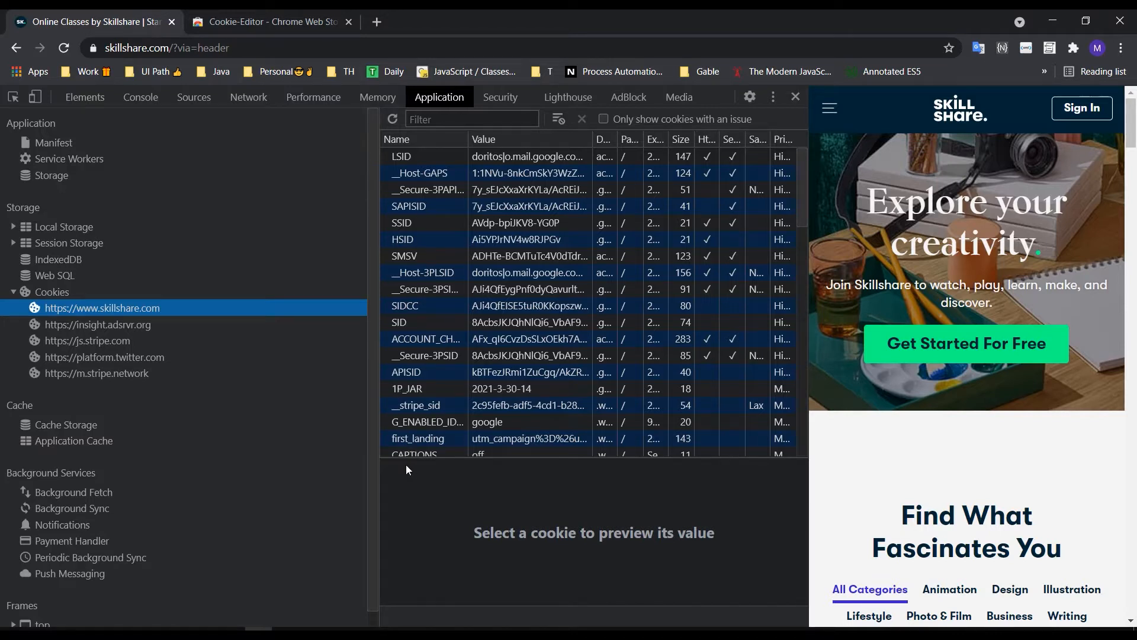
scroll(down, 3)
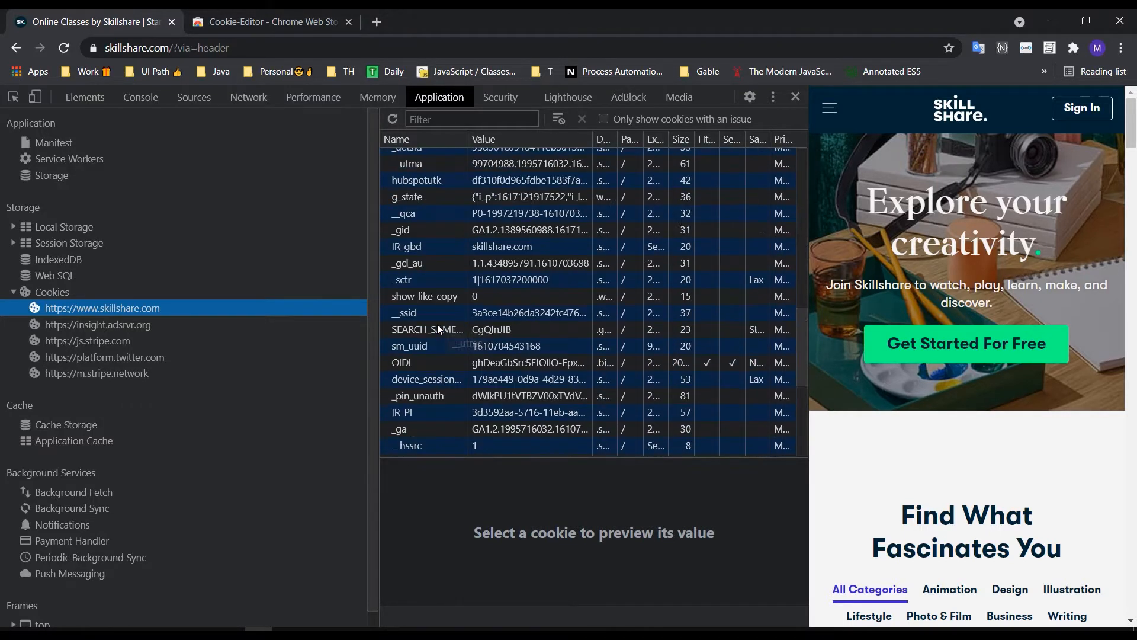
scroll(down, 3)
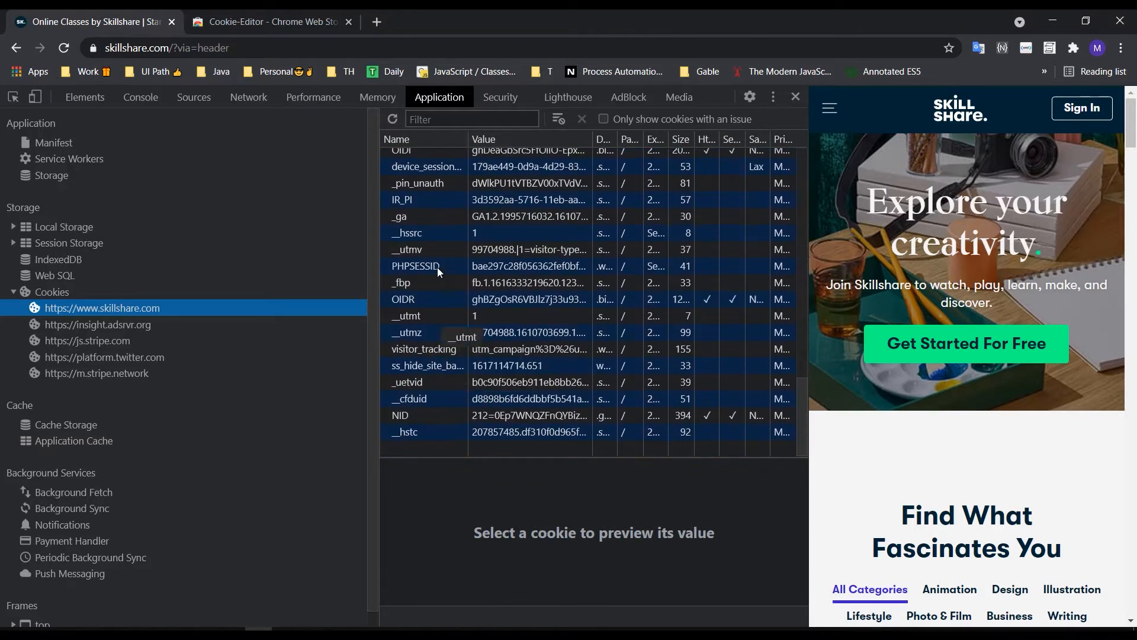
scroll(down, 3)
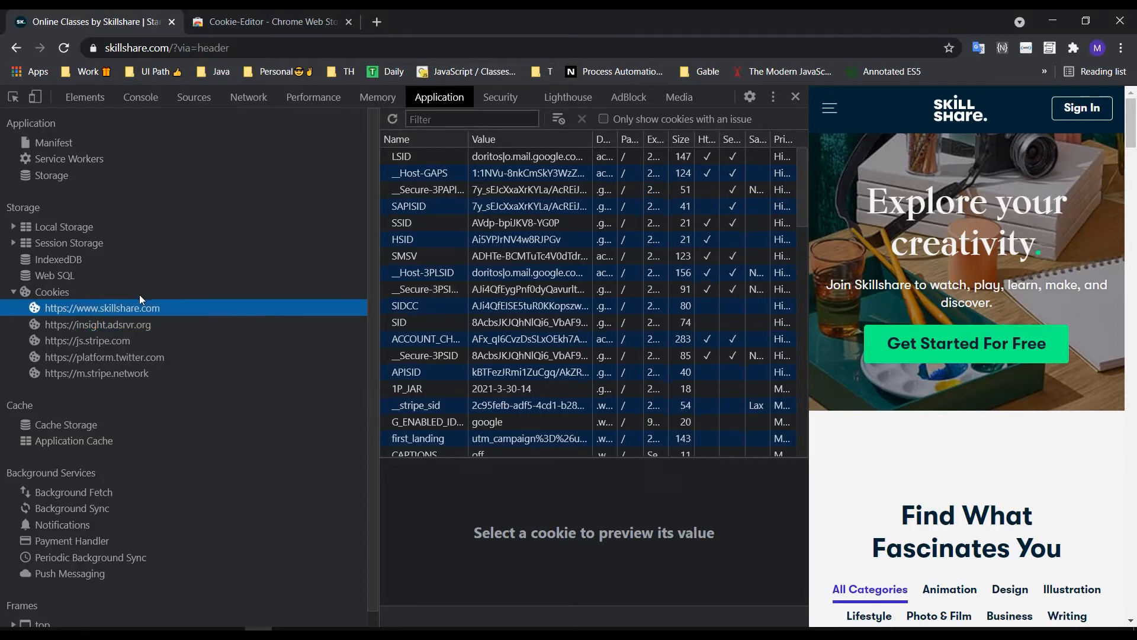
mouse_move(817, 112)
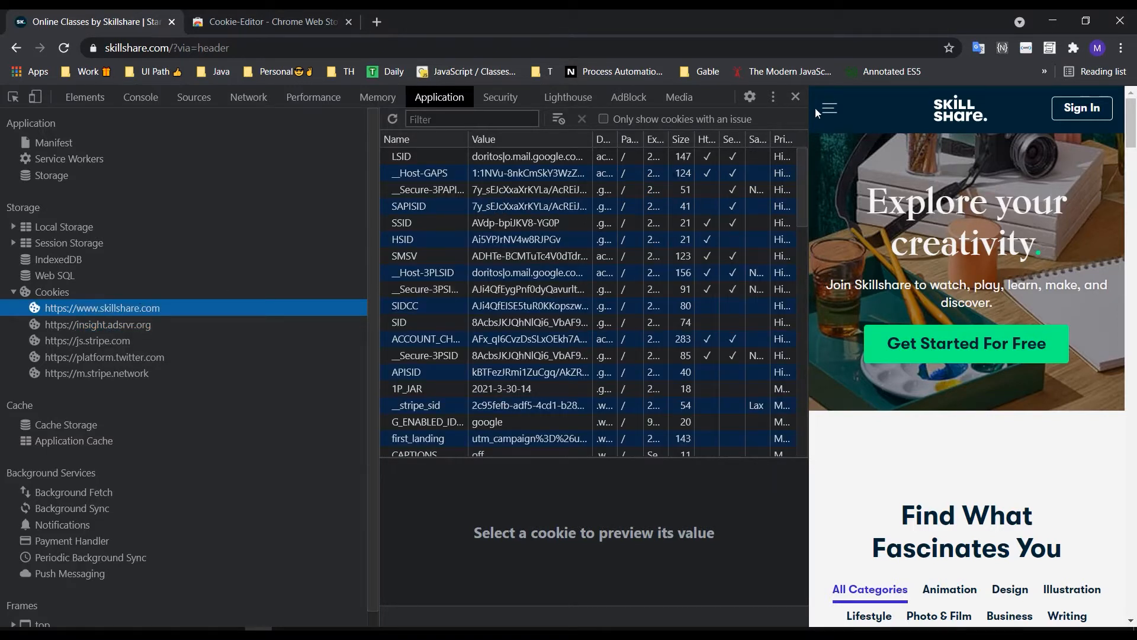
- Return to the Cookie-Editor listing tab in the Chrome Web Store
click(794, 97)
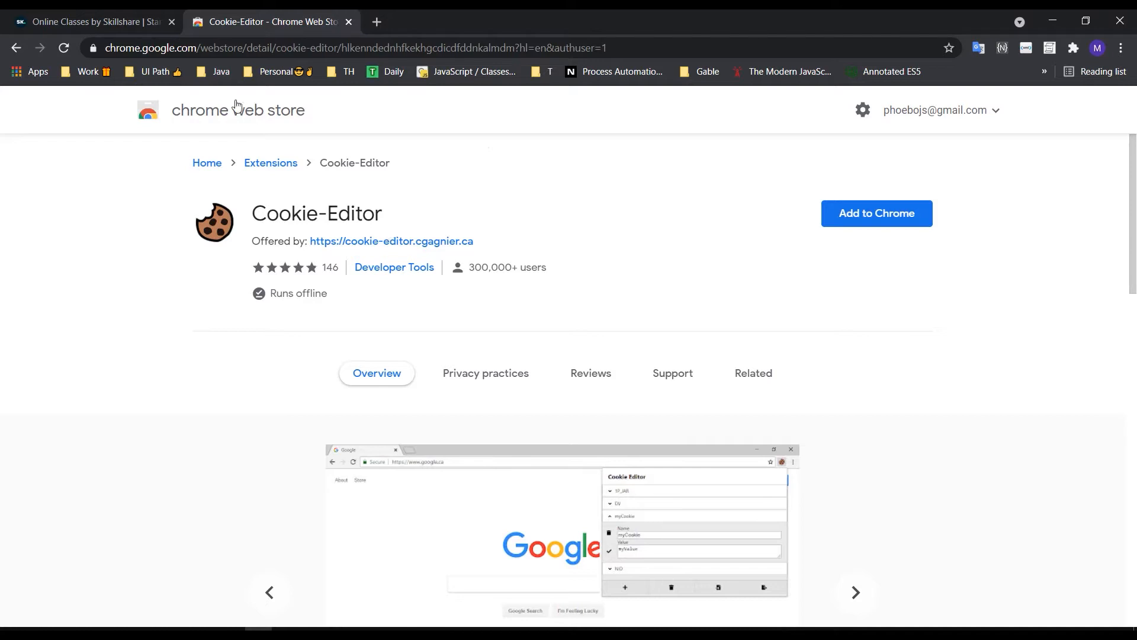
mouse_move(394, 242)
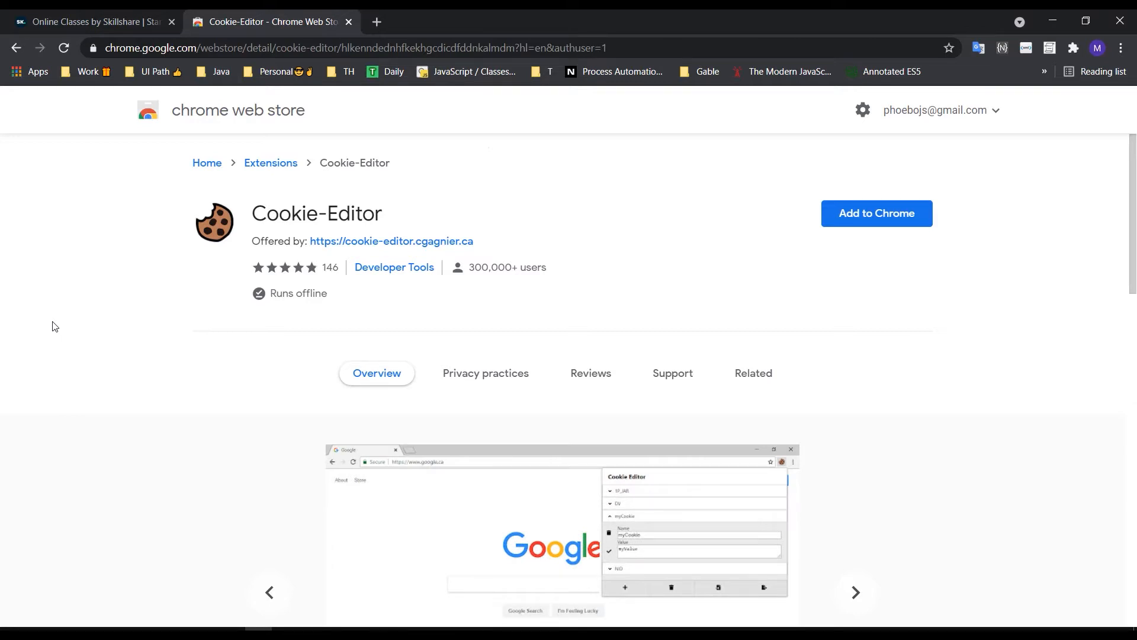
click(87, 21)
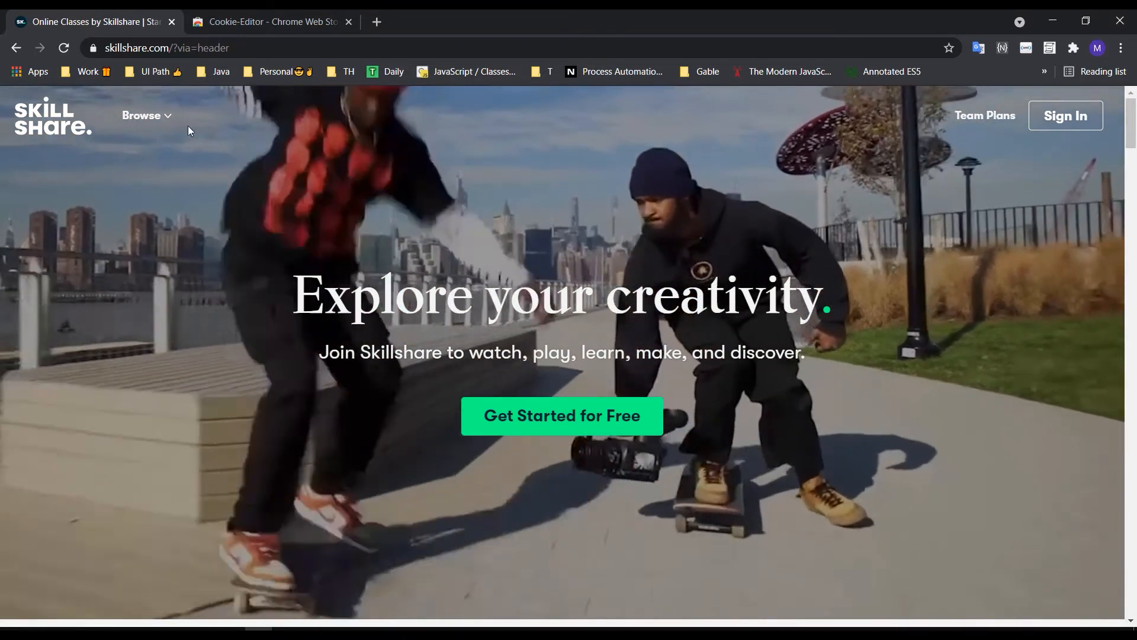
click(143, 116)
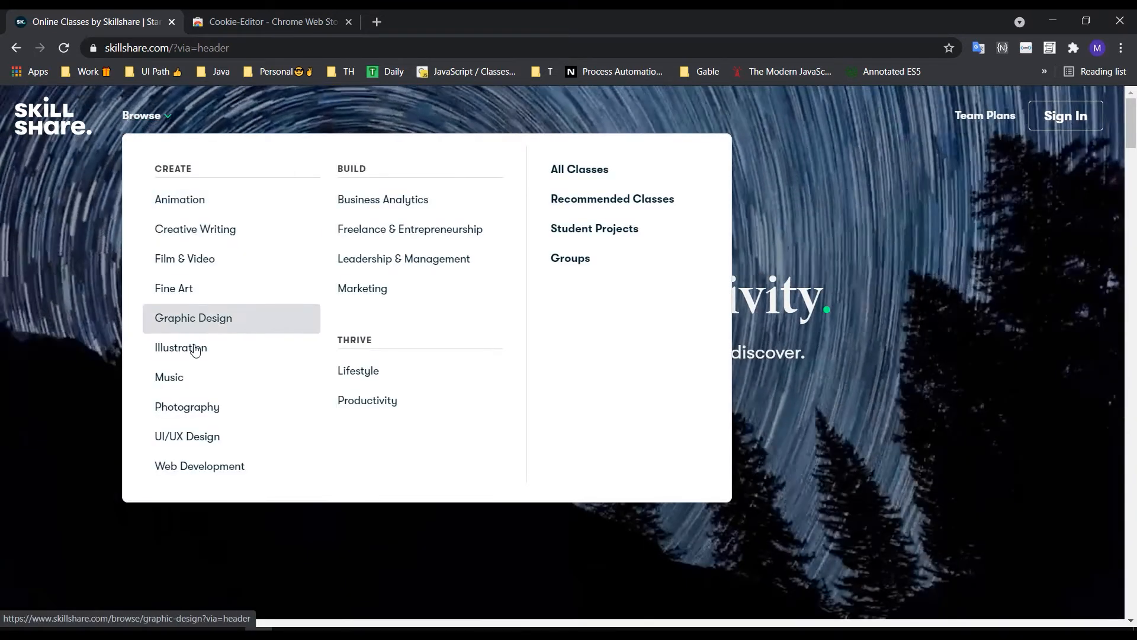
mouse_move(179, 200)
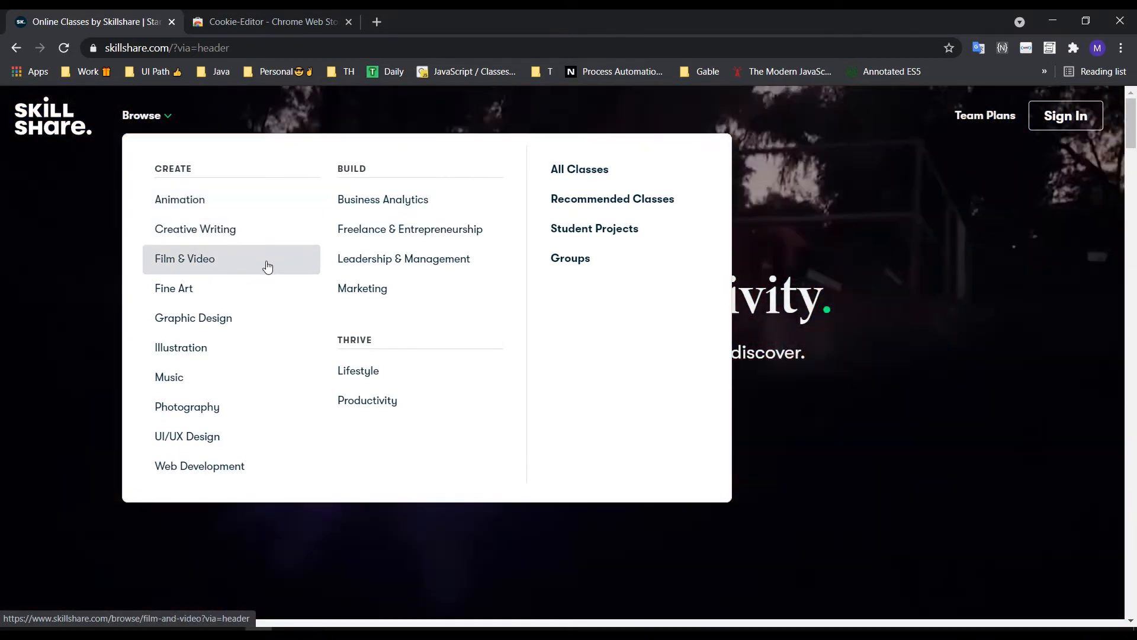
mouse_move(208, 336)
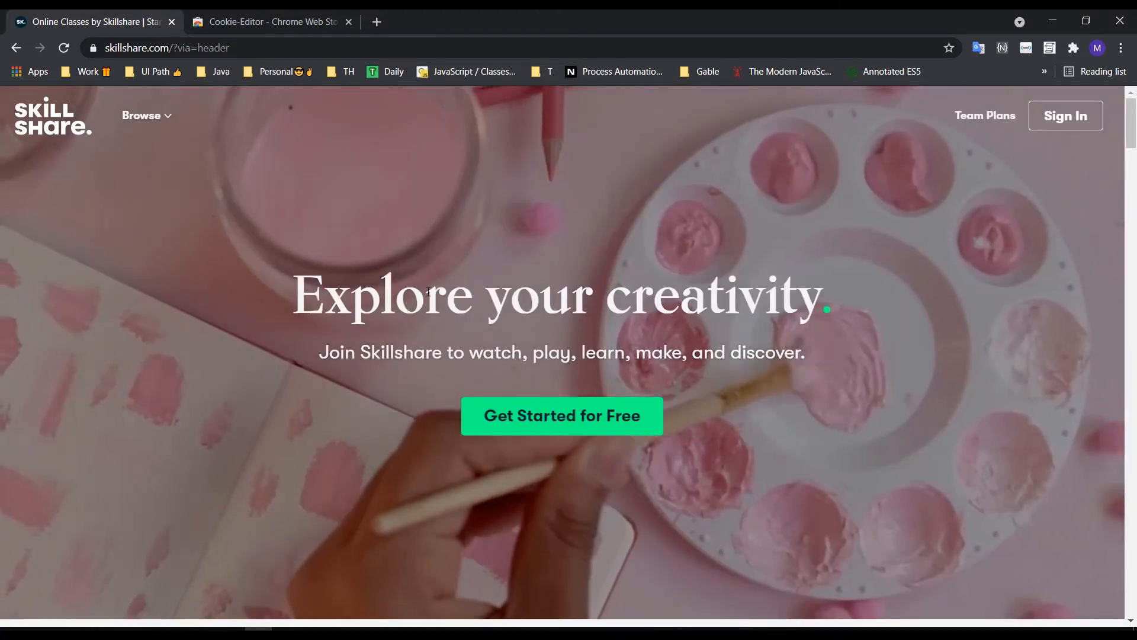
scroll(down, 3)
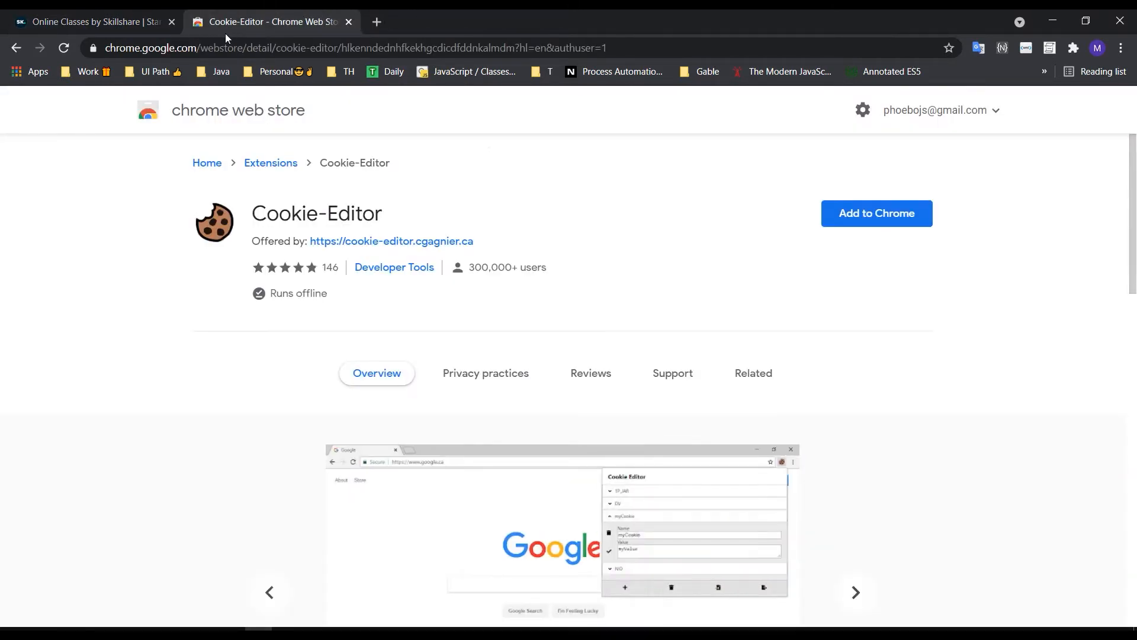
- Add the Cookie-Editor extension to Chrome and confirm the install
click(87, 22)
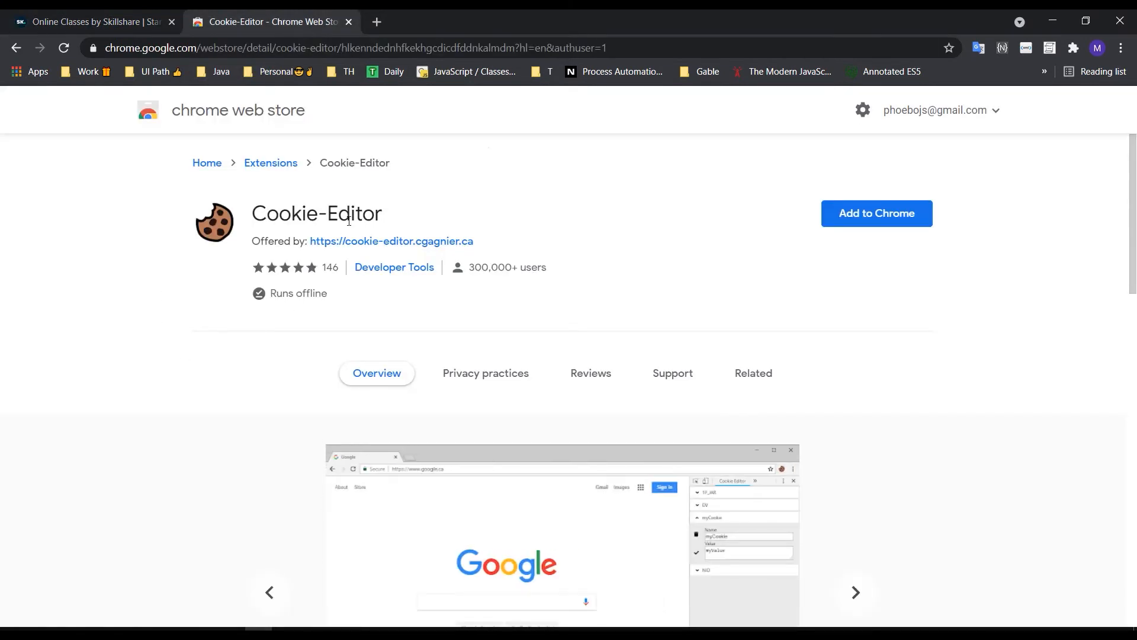
drag(253, 213, 375, 241)
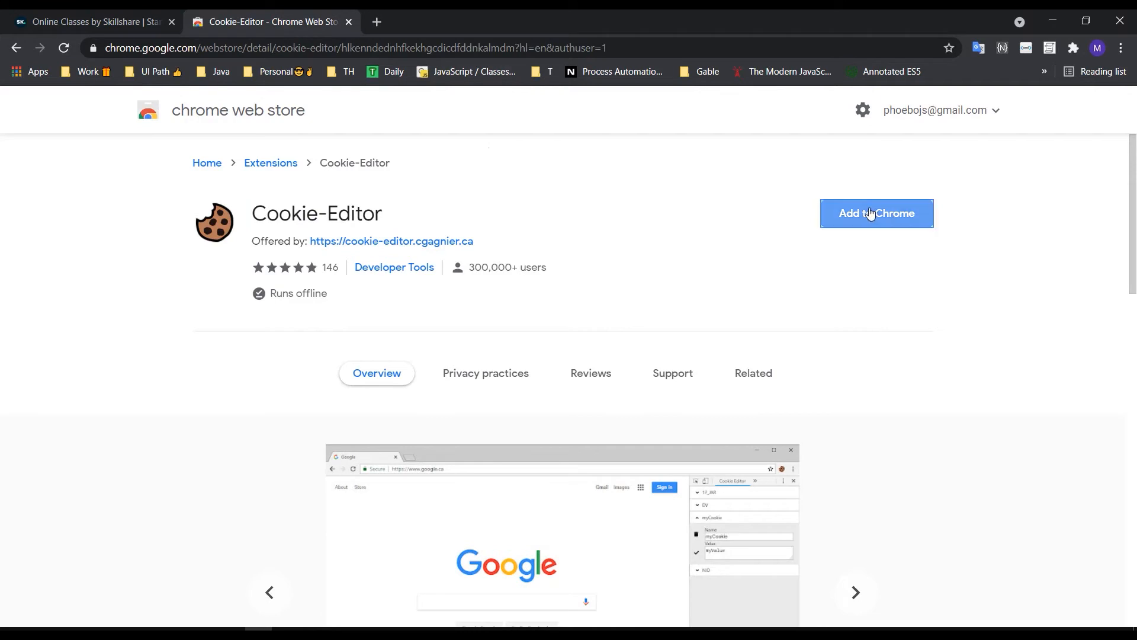
click(876, 212)
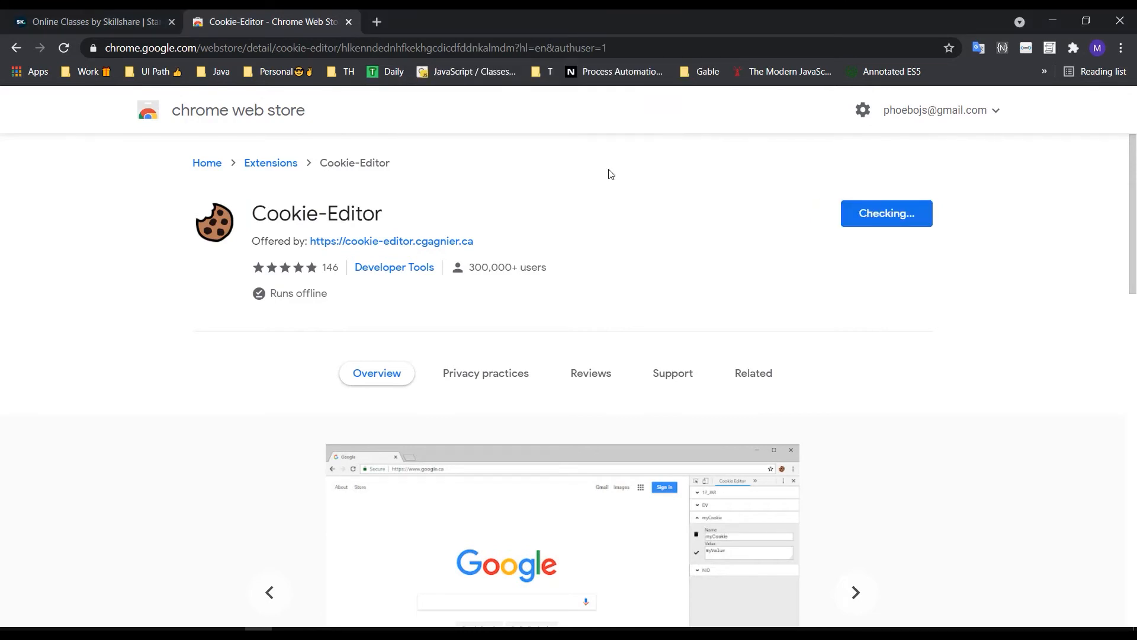
click(885, 213)
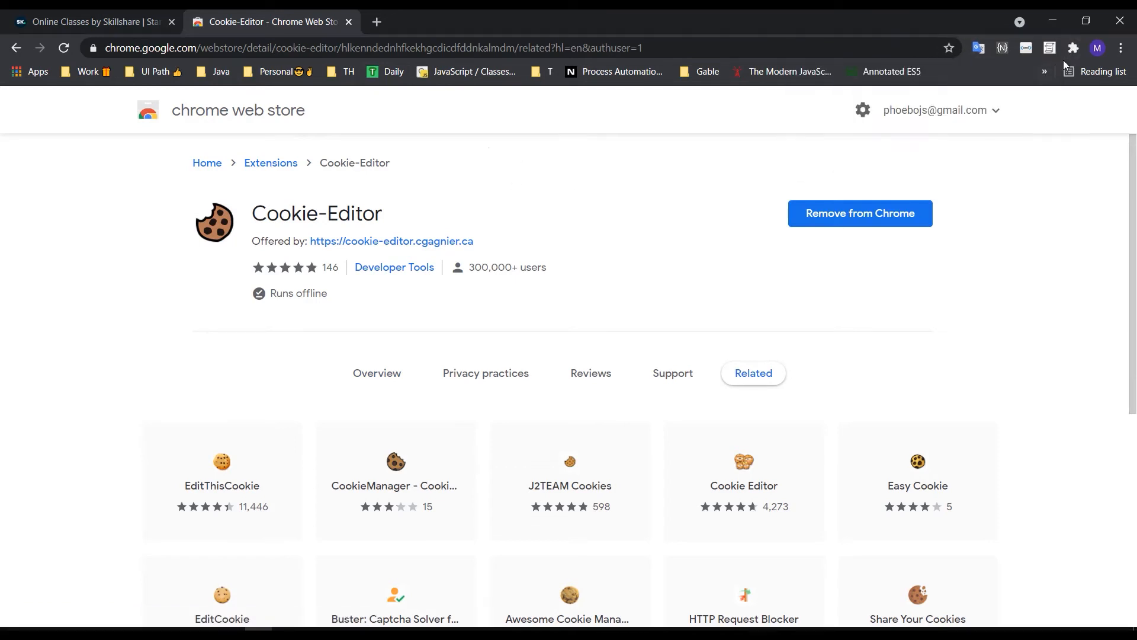
- Pin Cookie-Editor to the toolbar and close the Web Store tab
click(1073, 48)
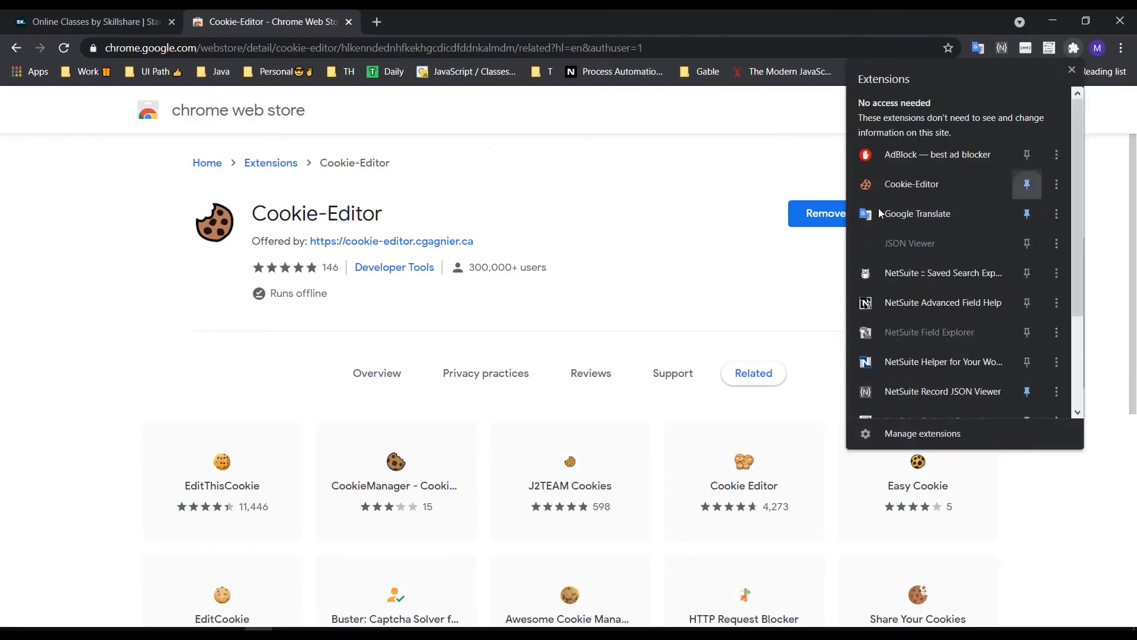
click(1073, 48)
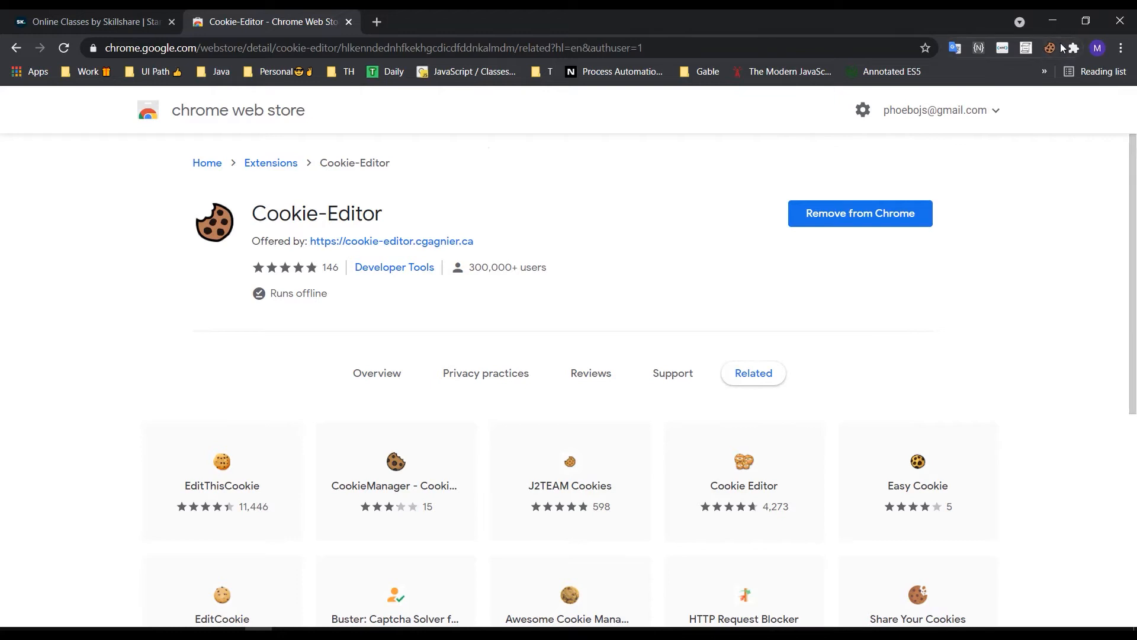
mouse_move(1049, 48)
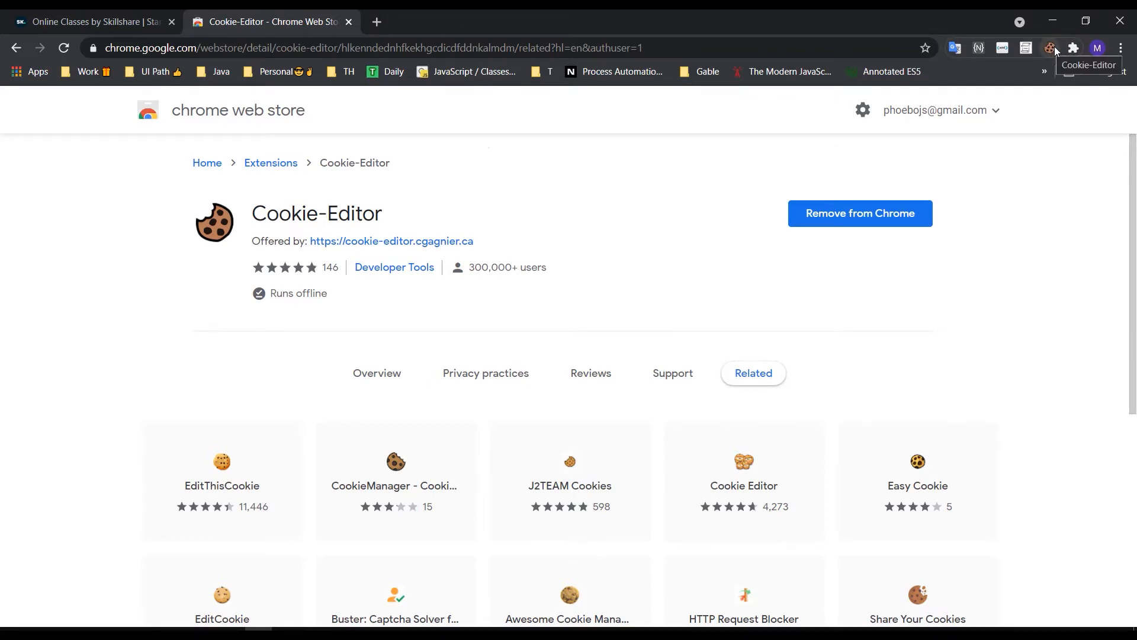
click(349, 22)
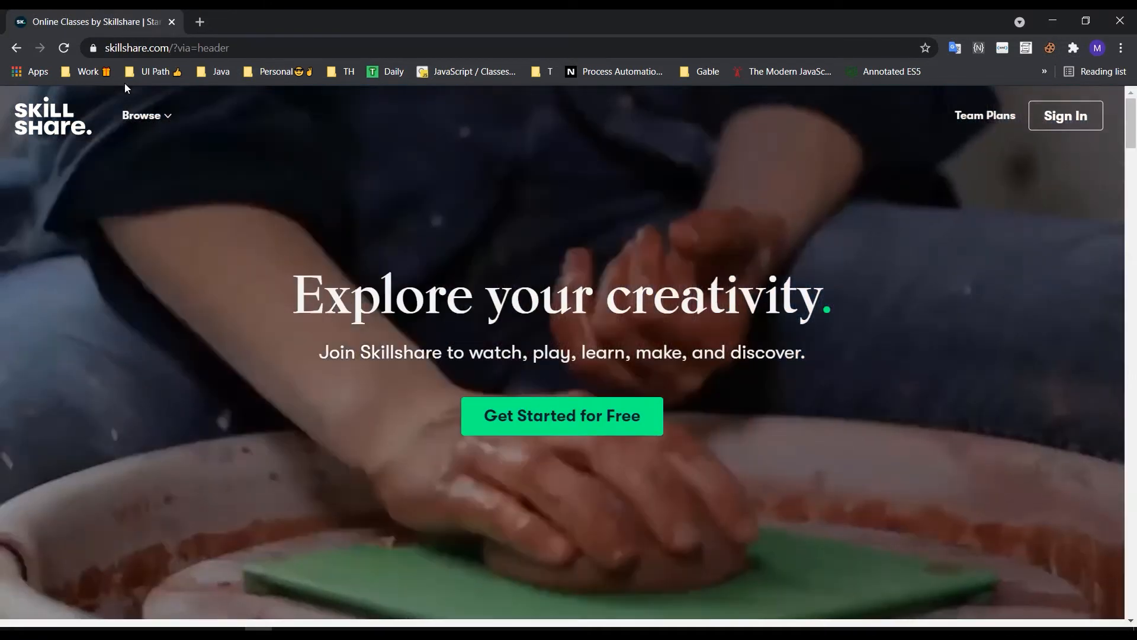
- Open Cookie.txt, copy its skillshare.com cookie JSON, and close Notepad
click(64, 48)
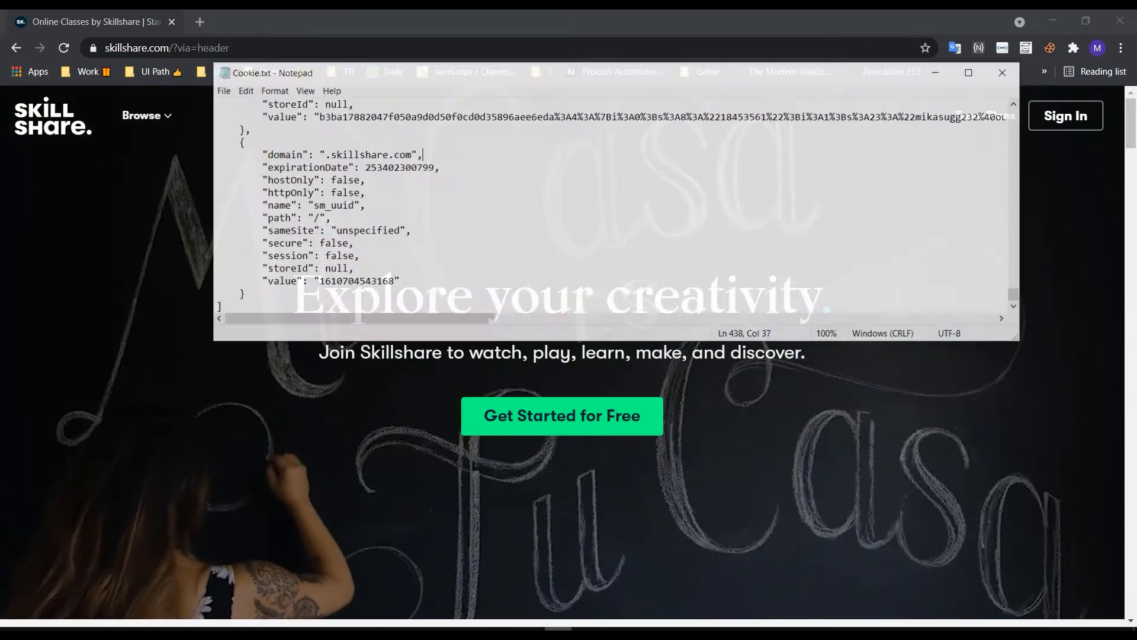
click(968, 73)
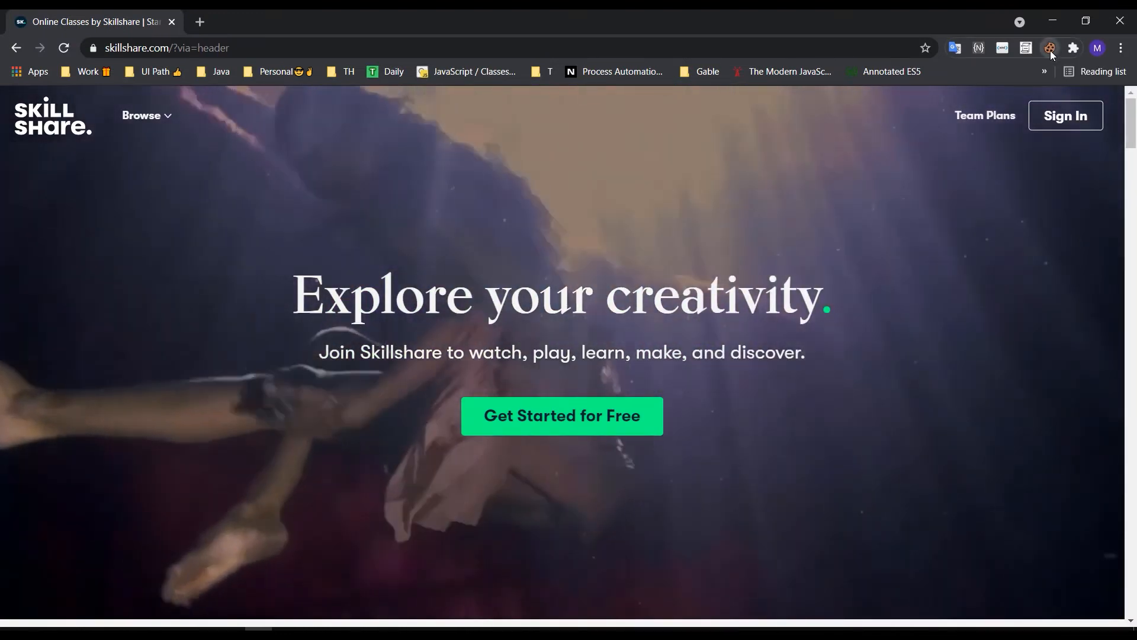
- Delete all Skillshare cookies in Cookie-Editor and import the pasted cookie JSON
click(1049, 48)
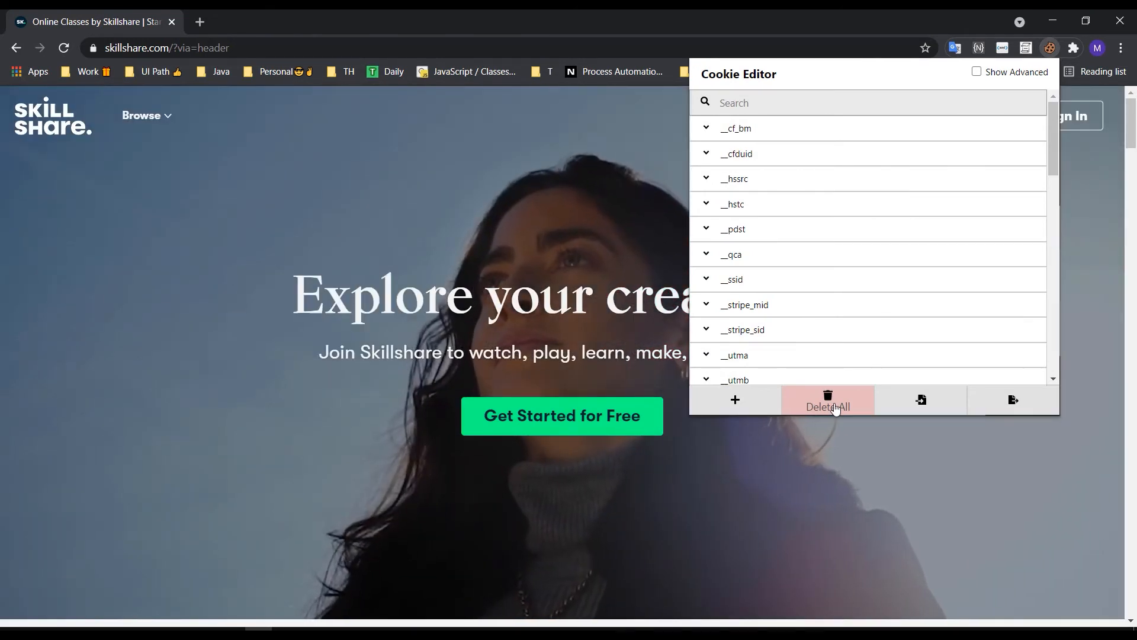
click(827, 399)
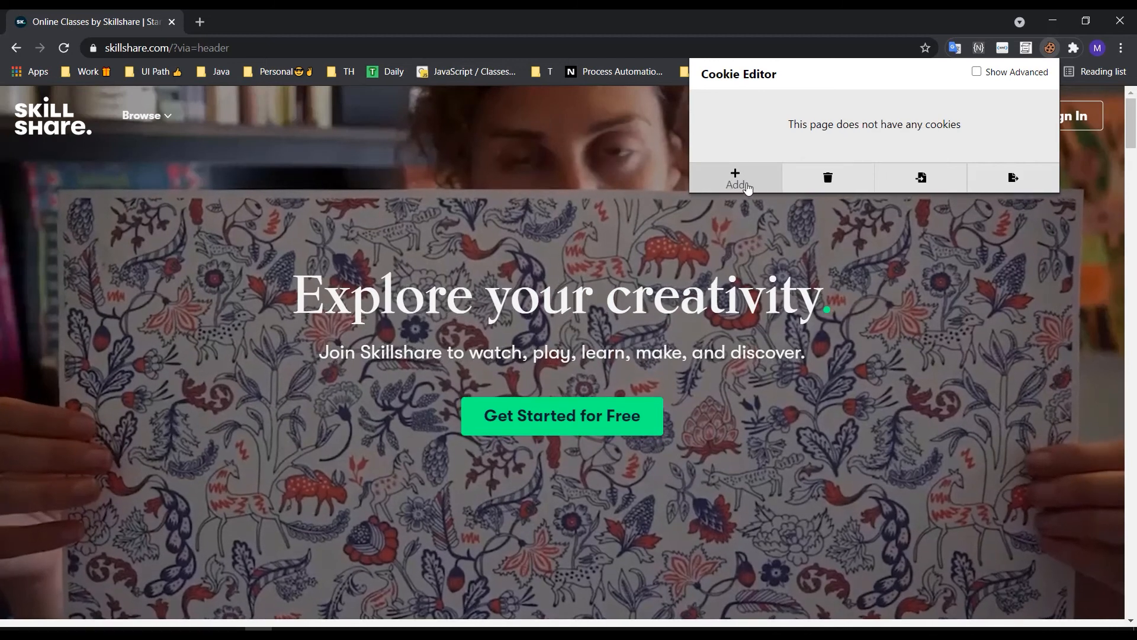
click(734, 178)
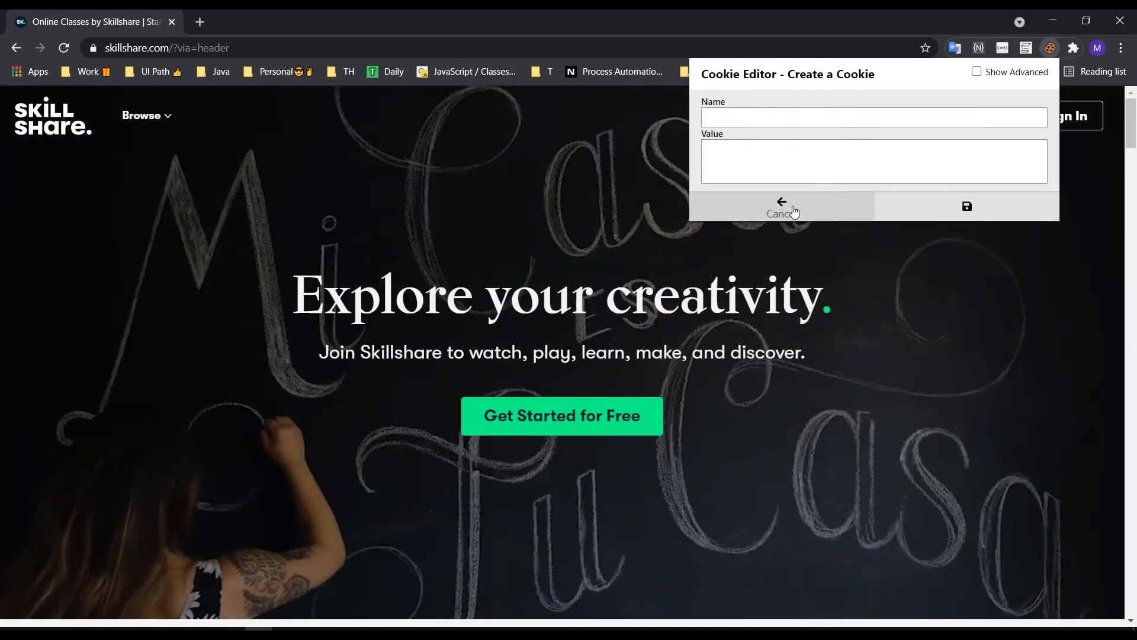
click(781, 210)
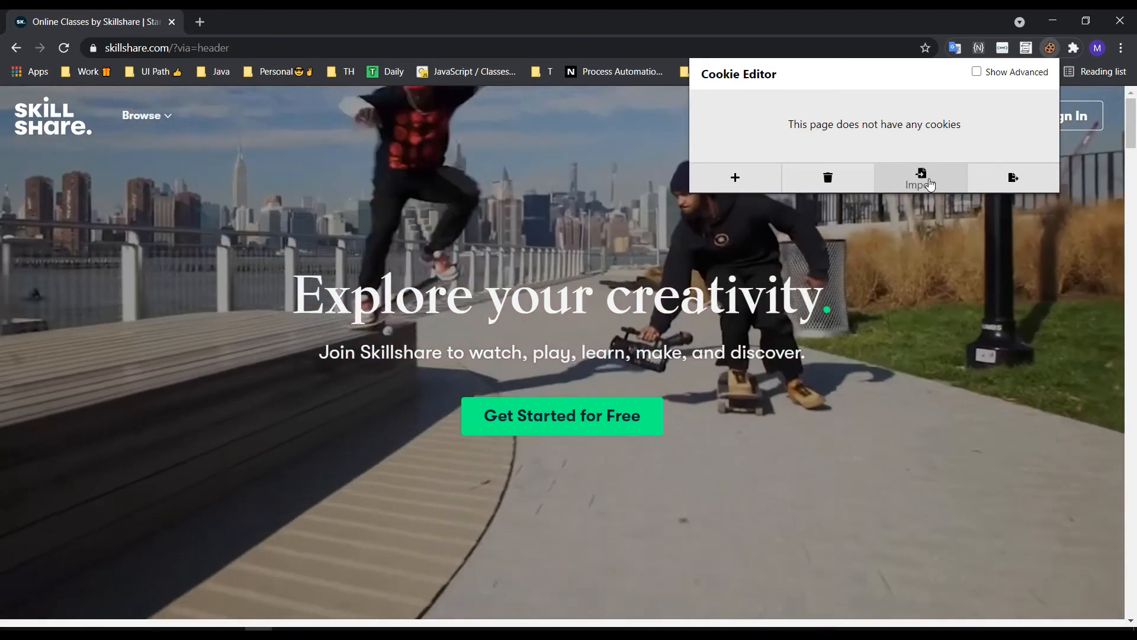
click(920, 177)
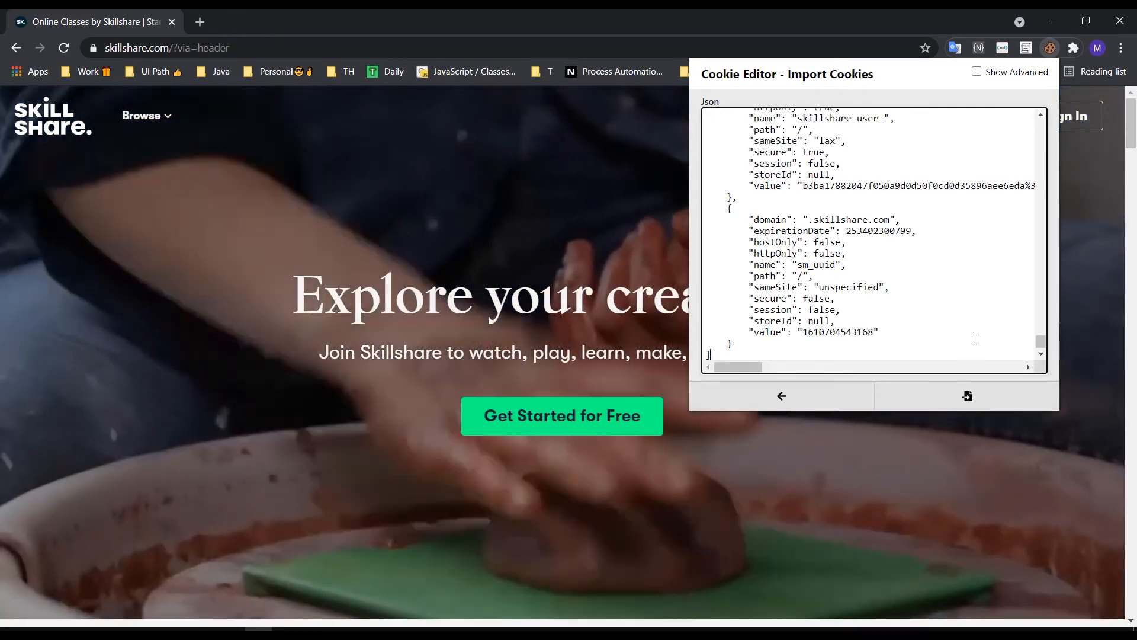
click(966, 396)
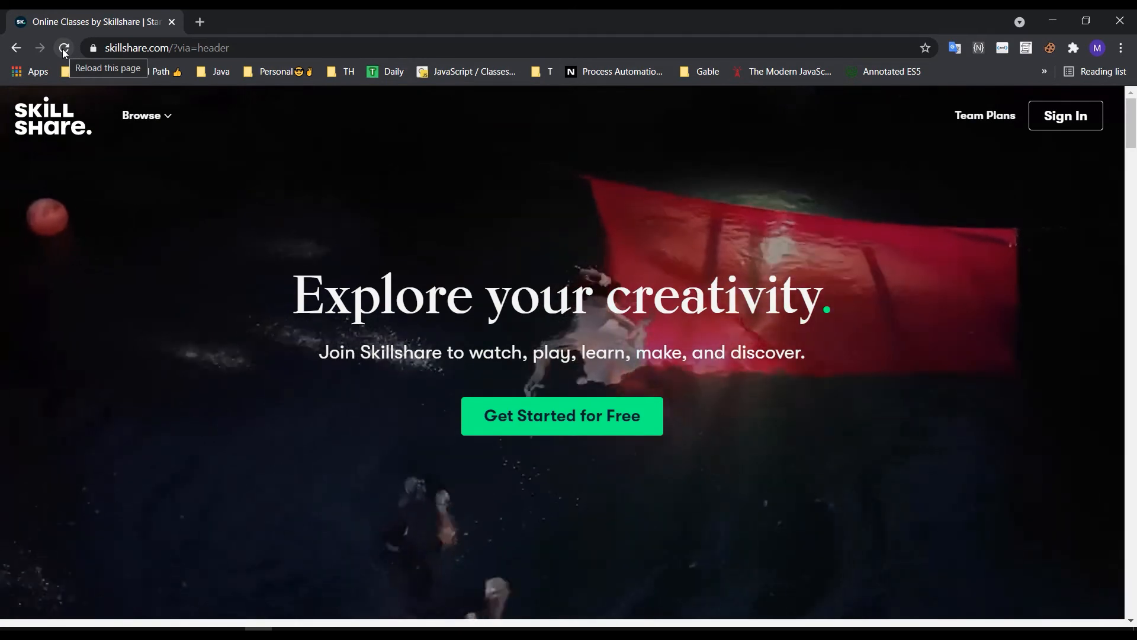
- Reload to reach the signed-in home page, then view getting-started goals and class categories
click(63, 48)
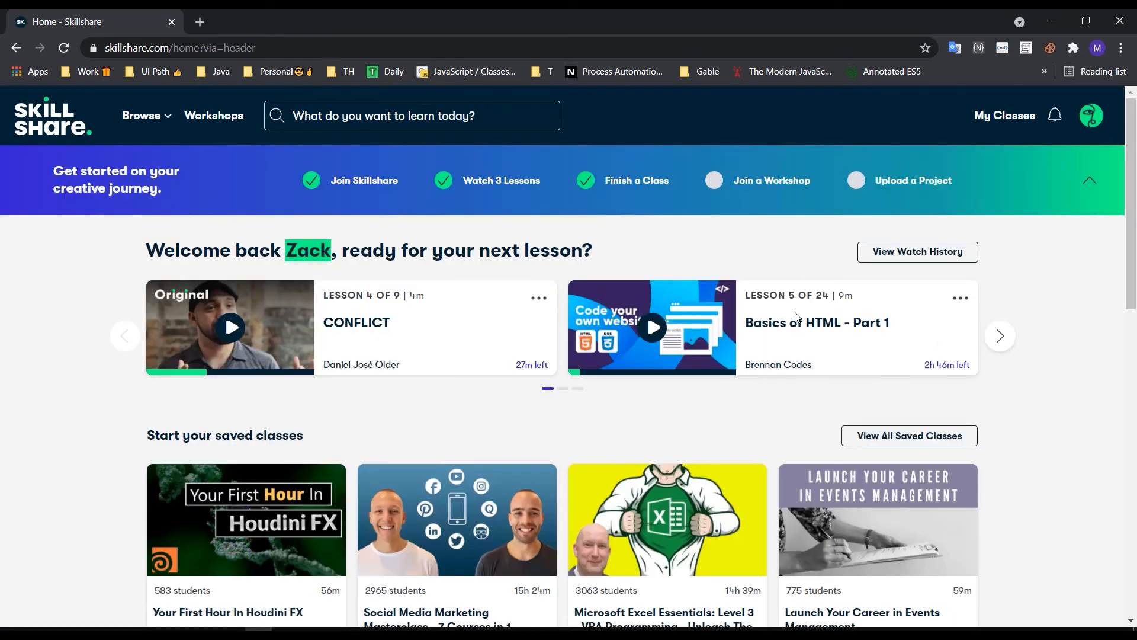
mouse_move(4, 180)
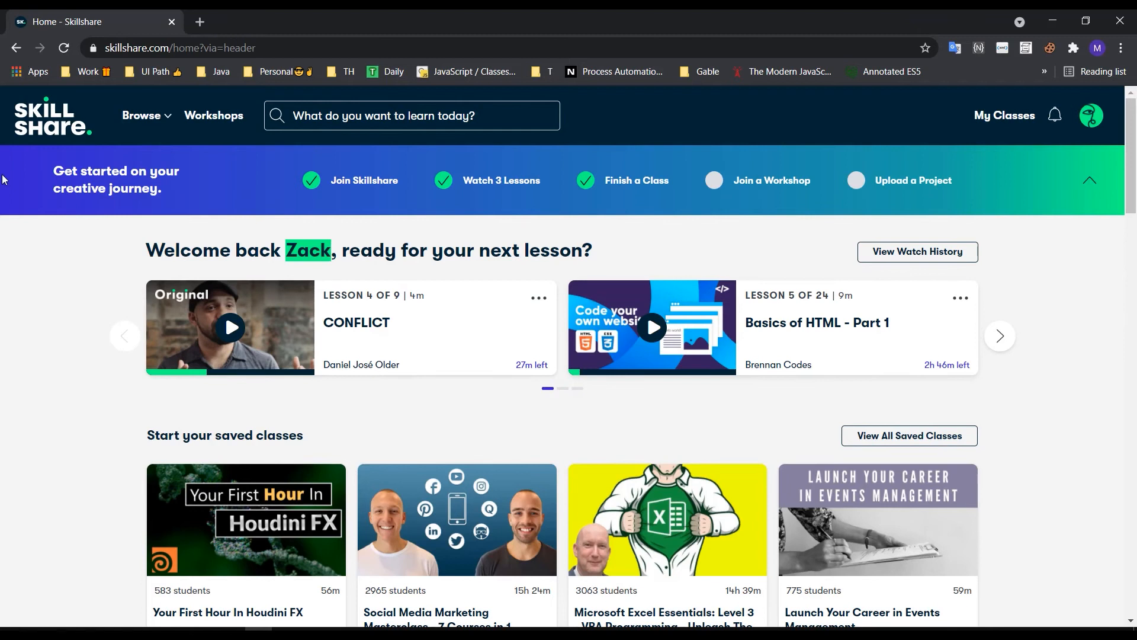
click(50, 116)
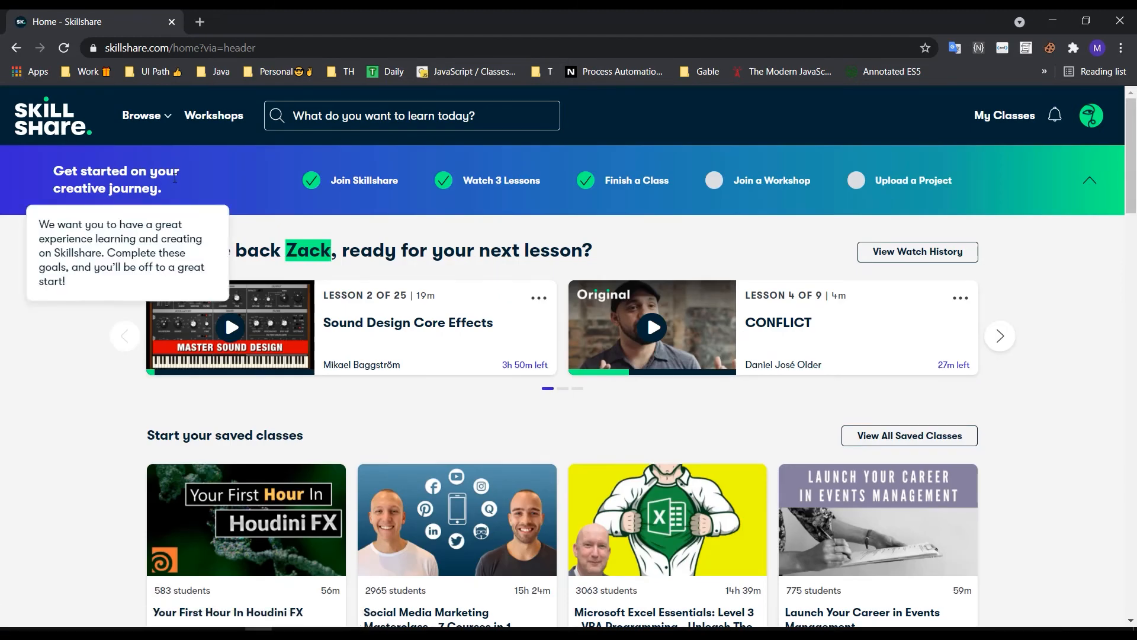
click(142, 116)
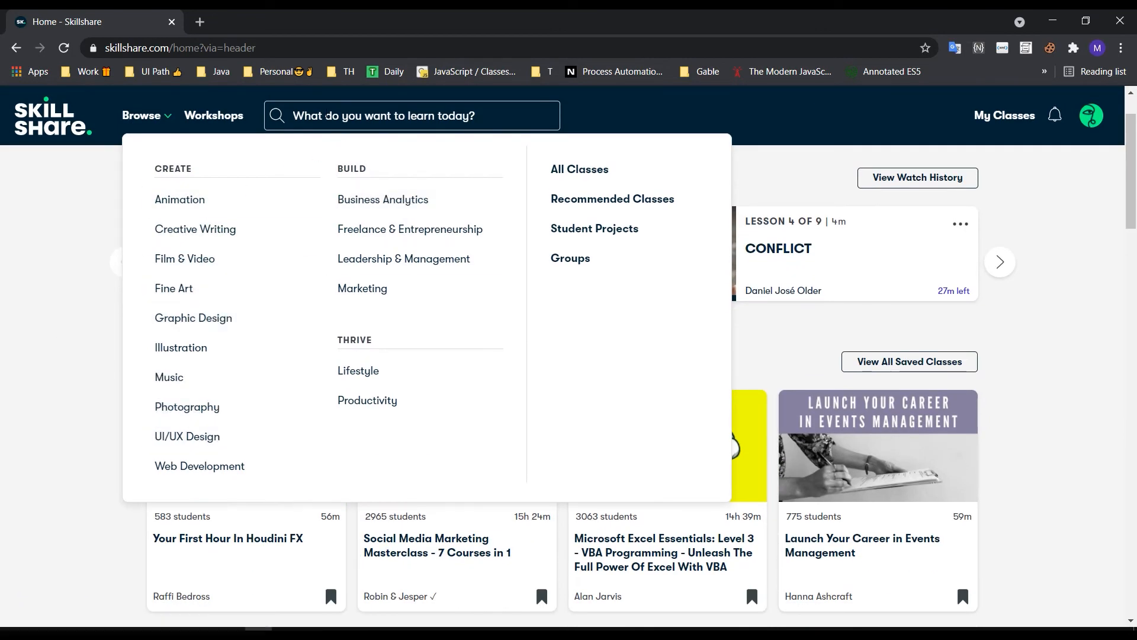
text(javas)
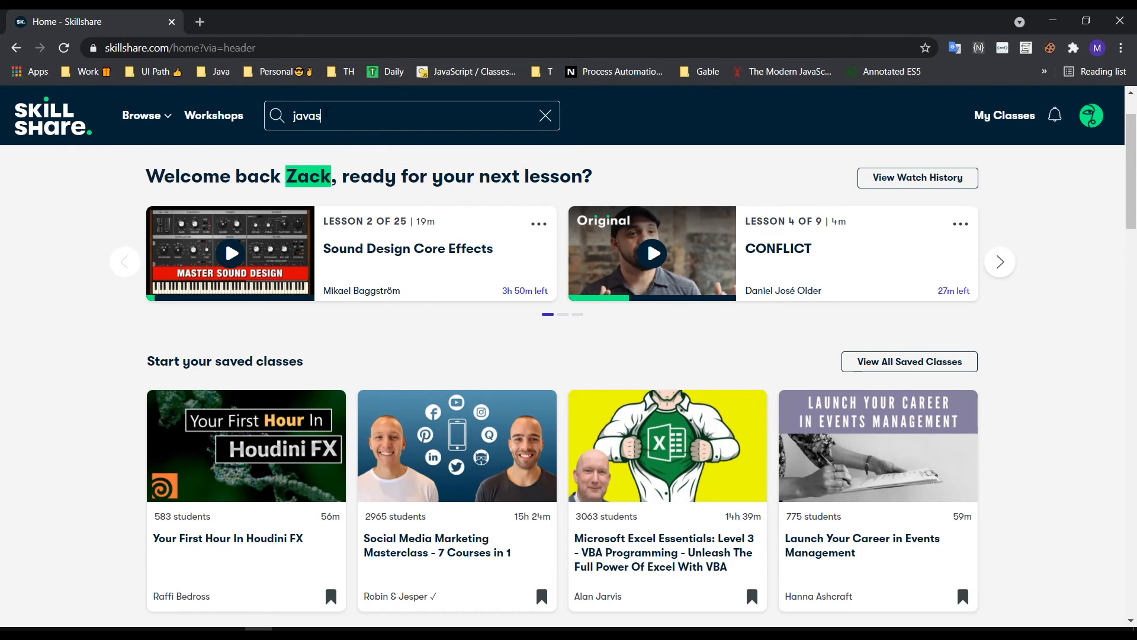
text(javascript)
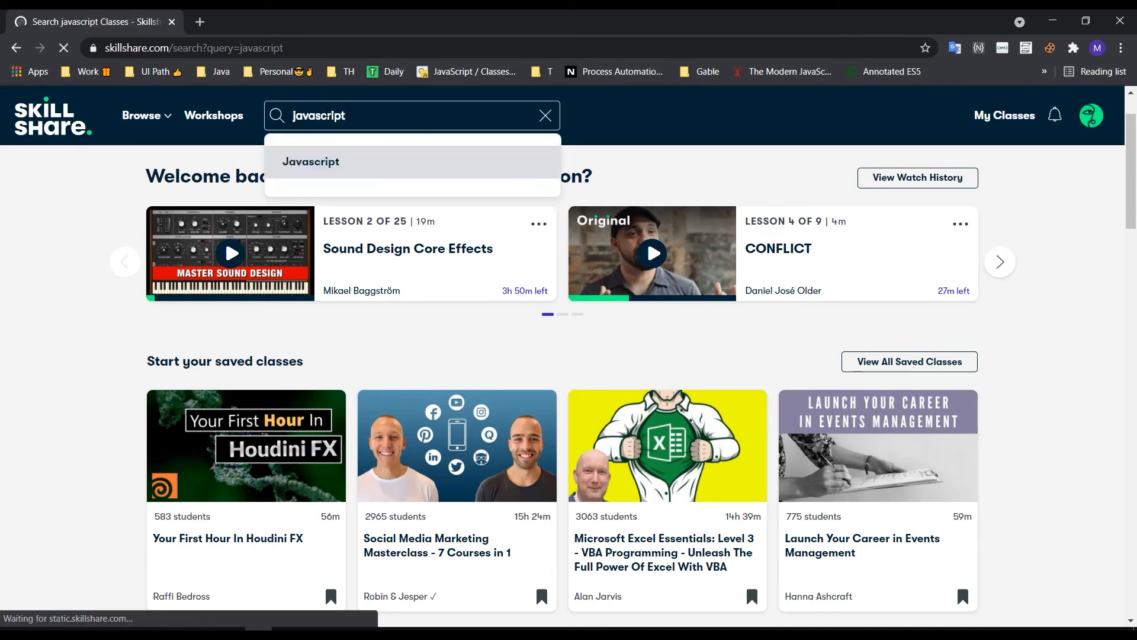
click(311, 161)
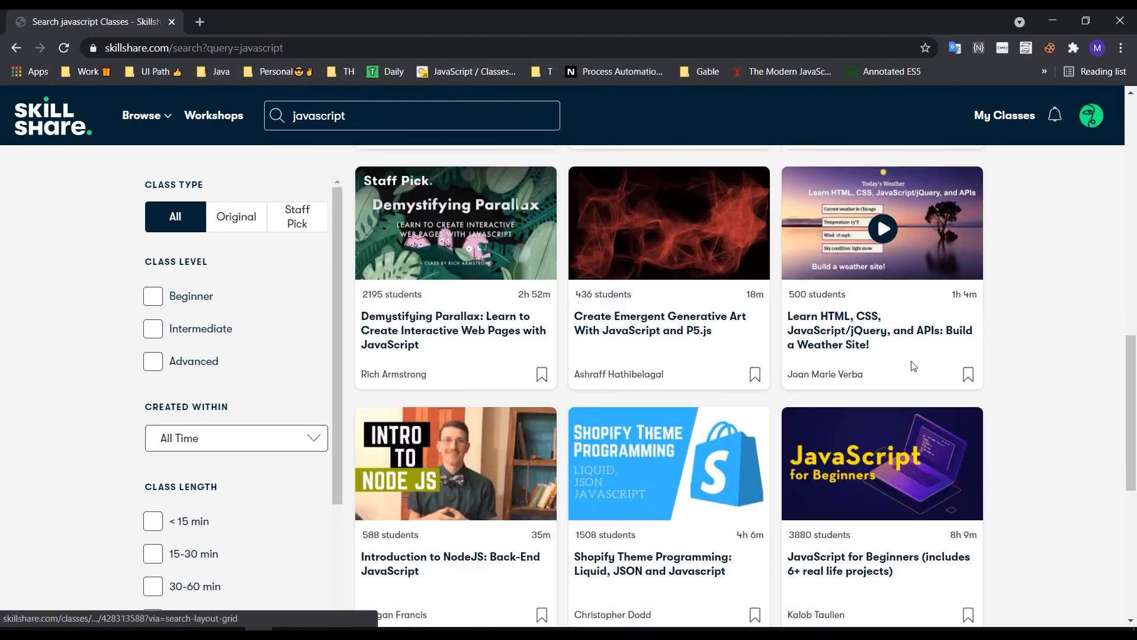
scroll(down, 3)
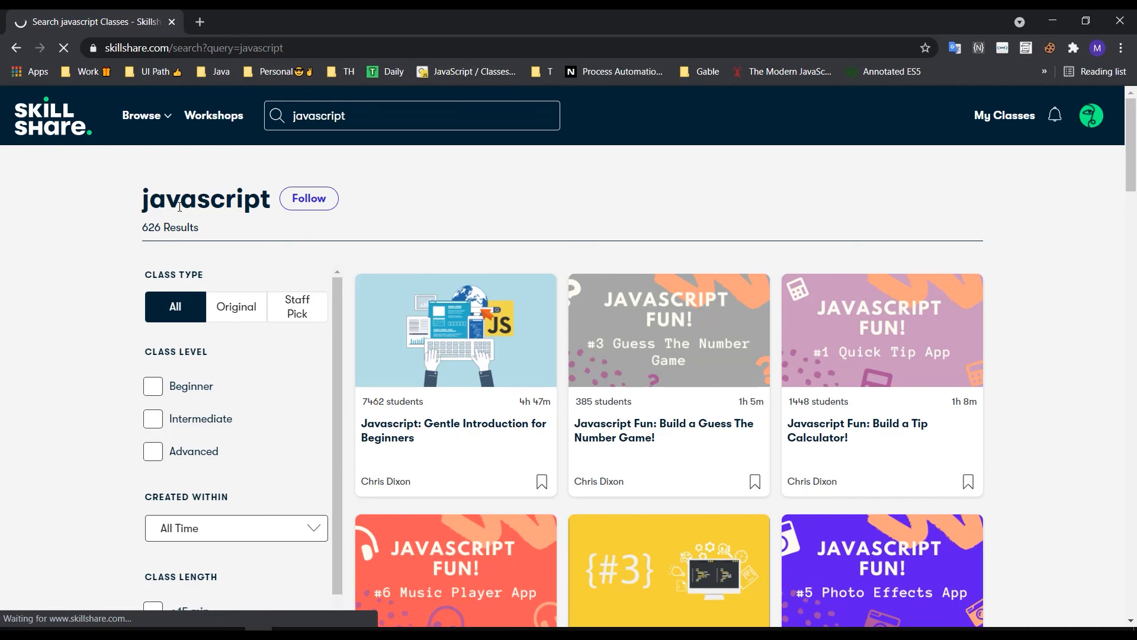
click(53, 116)
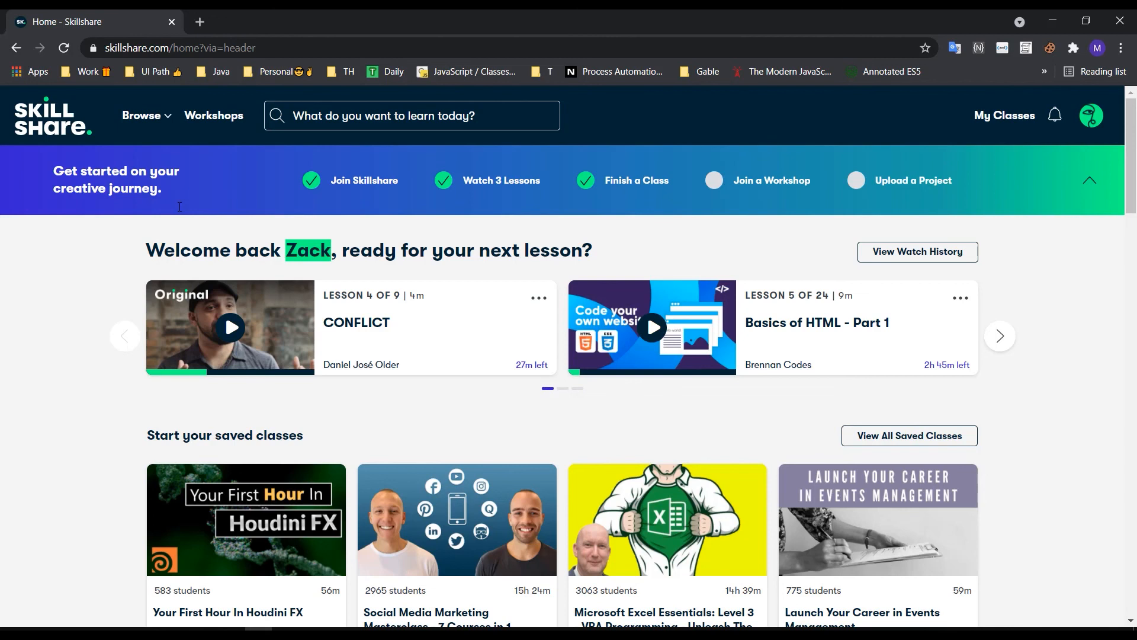
mouse_move(106, 313)
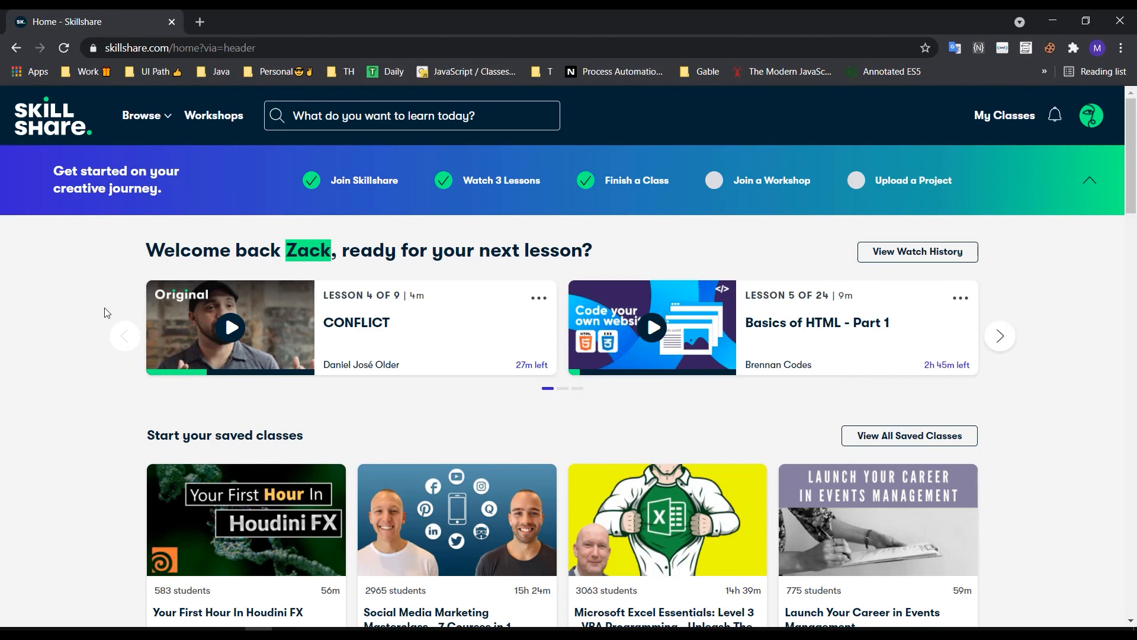